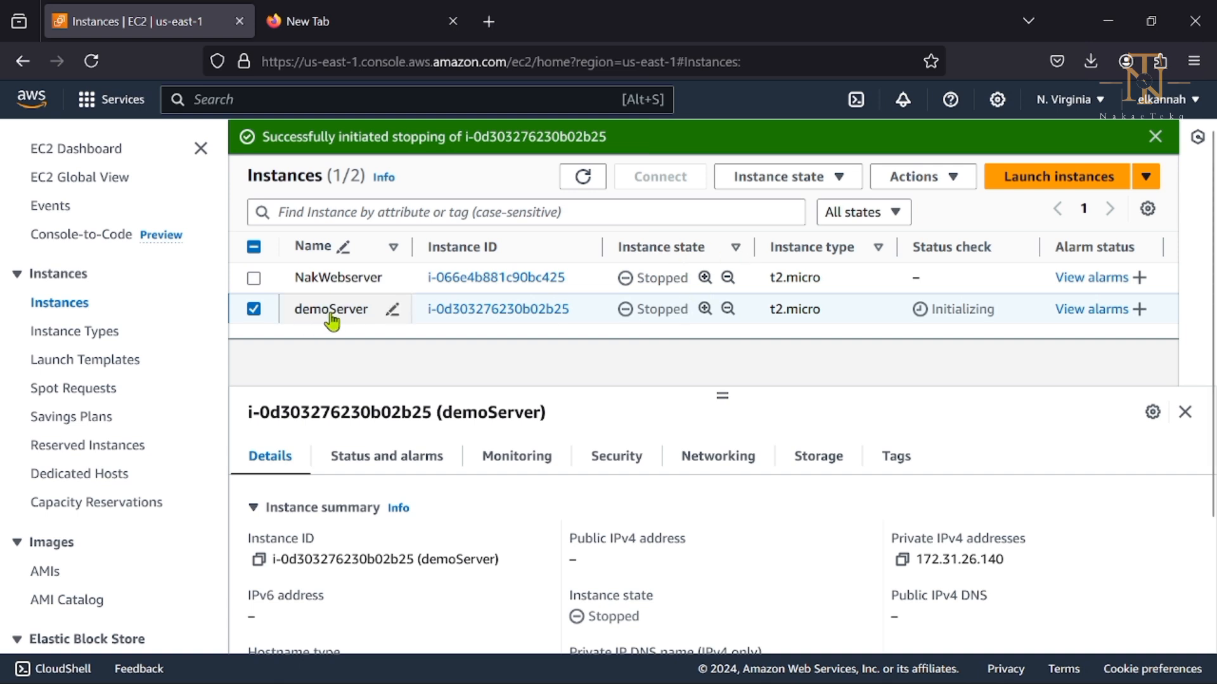
{"action": "mouse_move", "coordinate": [360, 323]}
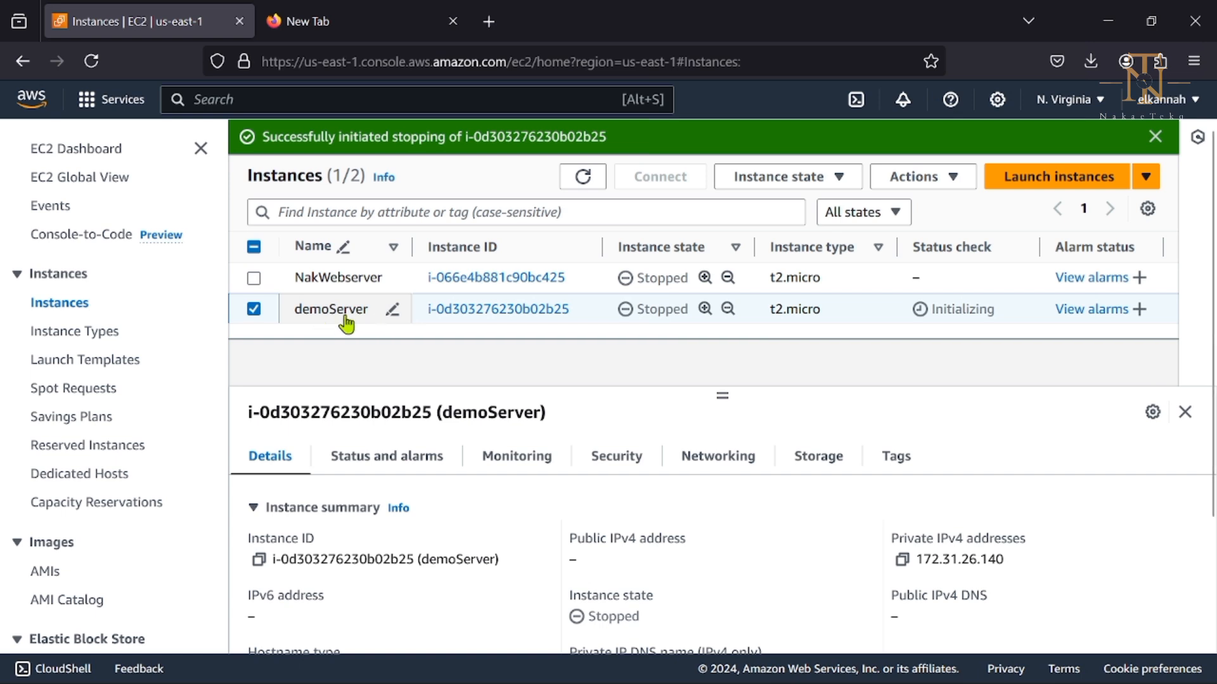
{"action": "mouse_move", "coordinate": [647, 314]}
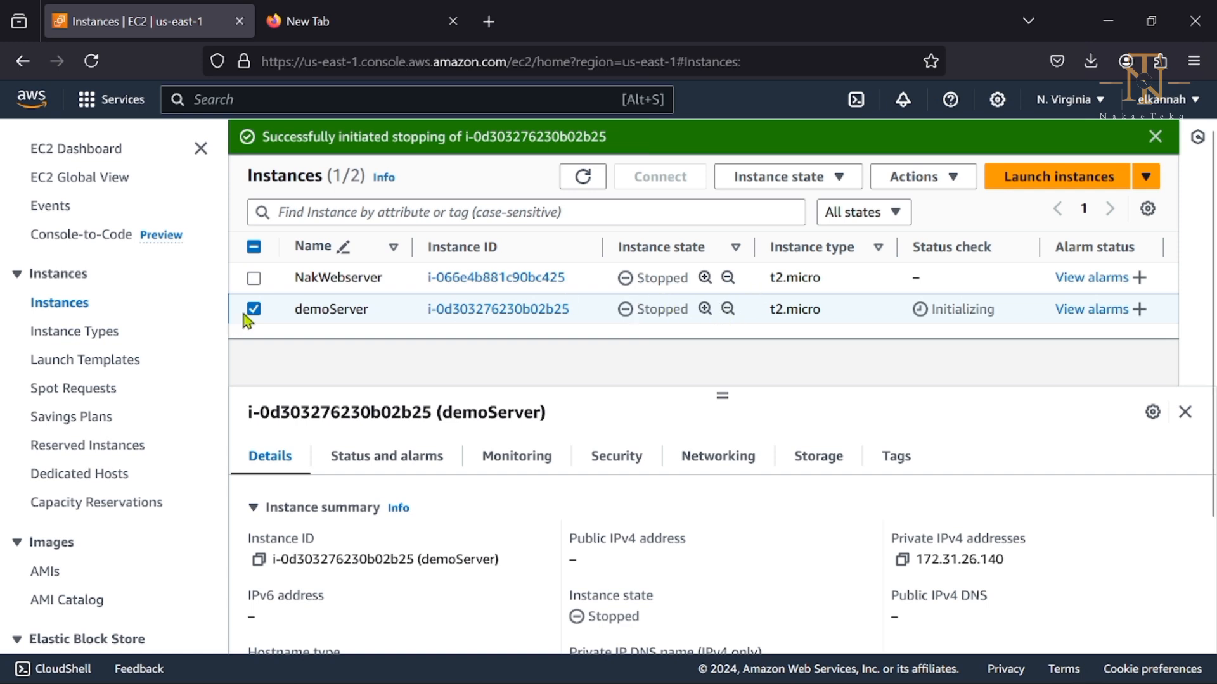
Reselect demoServer and start it from the Instance state menu
{"action": "left_click", "coordinate": [253, 309]}
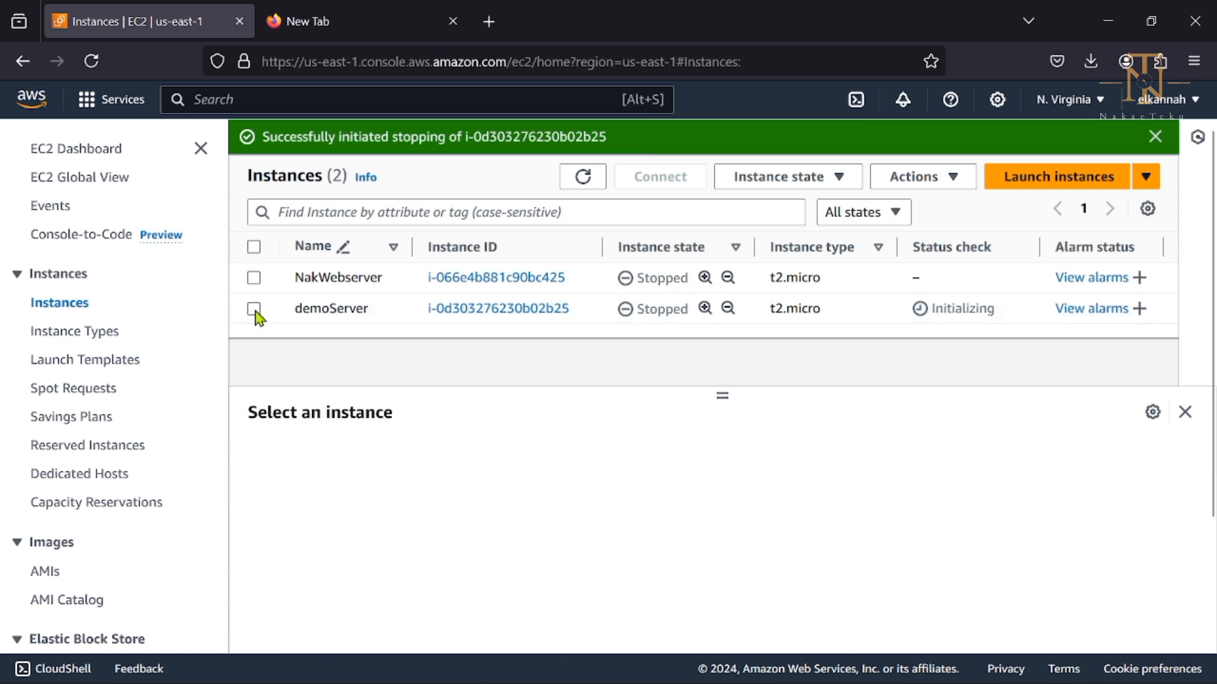
{"action": "left_click", "coordinate": [253, 308]}
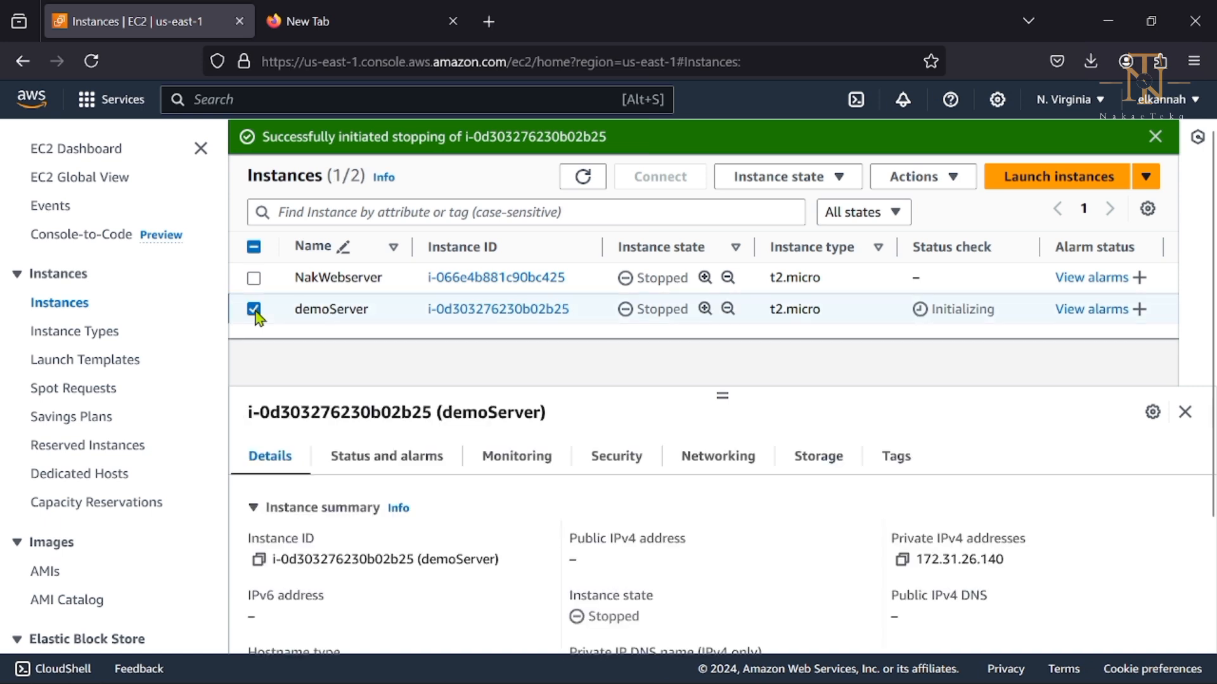
{"action": "left_click", "coordinate": [786, 176]}
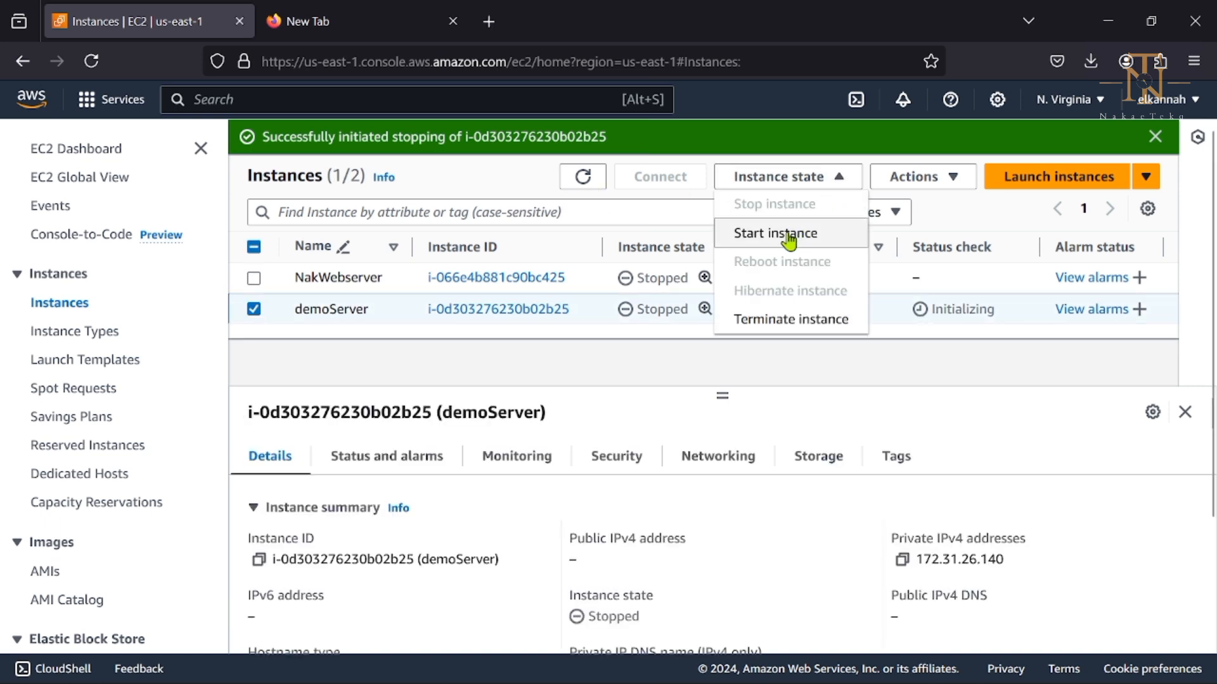
{"action": "left_click", "coordinate": [774, 233]}
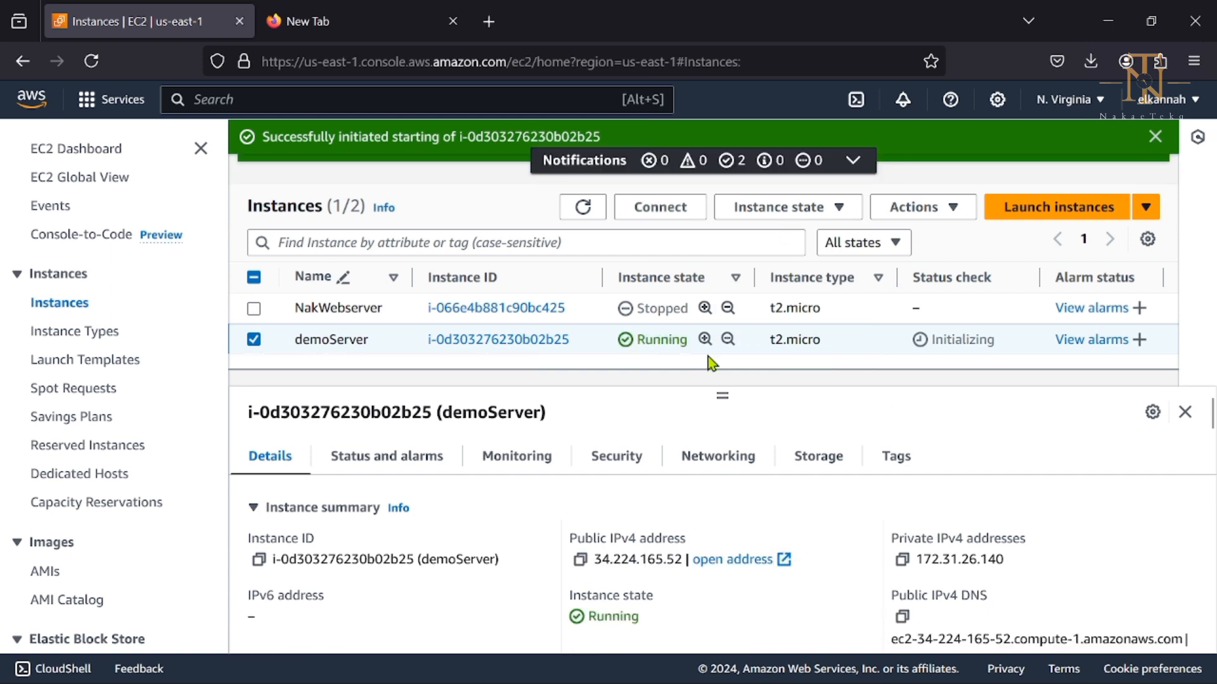
{"action": "mouse_move", "coordinate": [749, 402]}
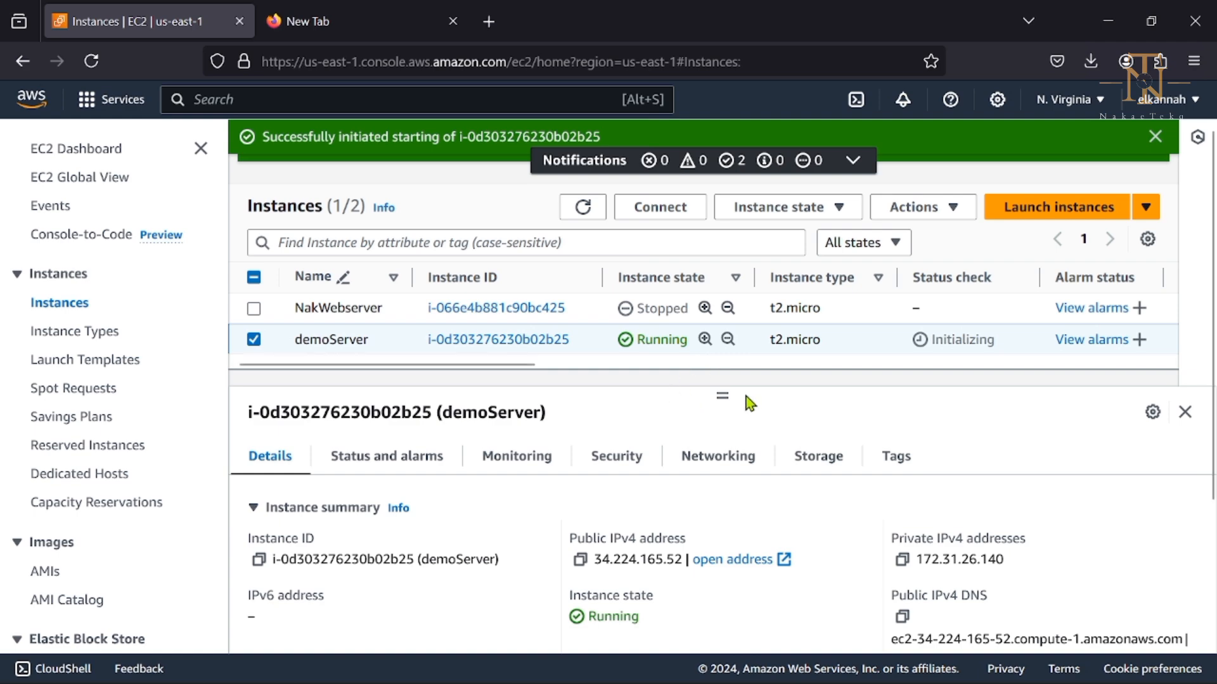
{"action": "left_click", "coordinate": [1155, 137]}
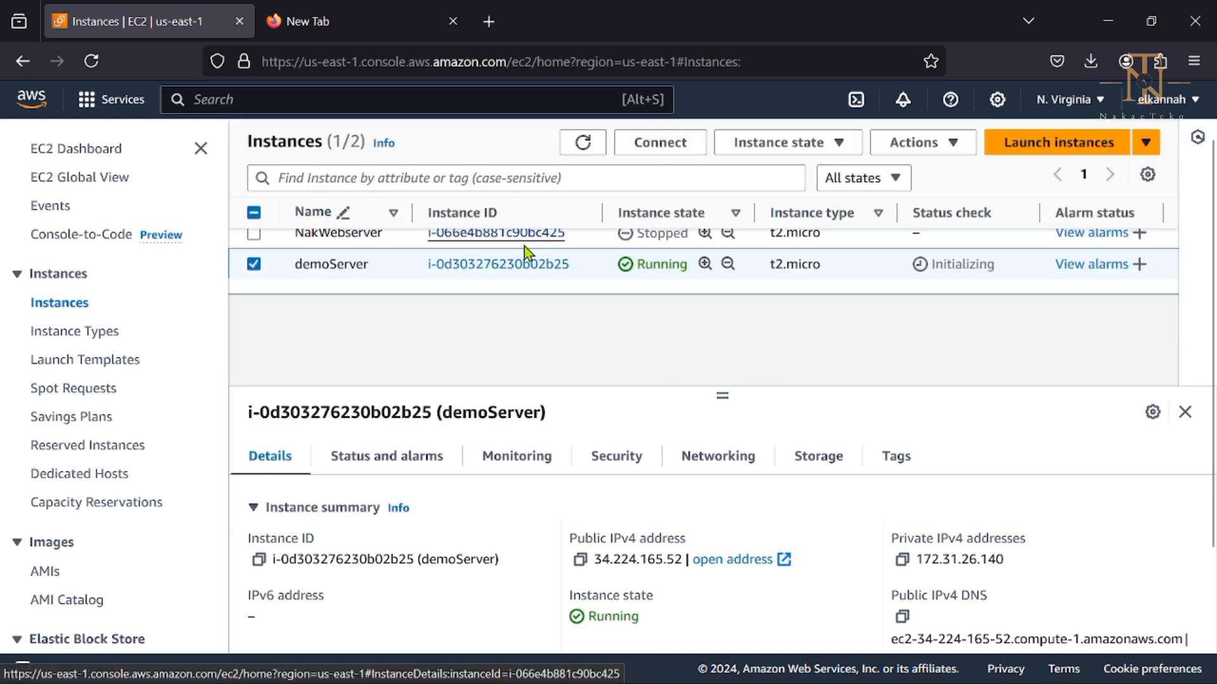
Open demoServer's Connect options and launch EC2 Instance Connect as ec2-user
{"action": "left_click", "coordinate": [498, 264]}
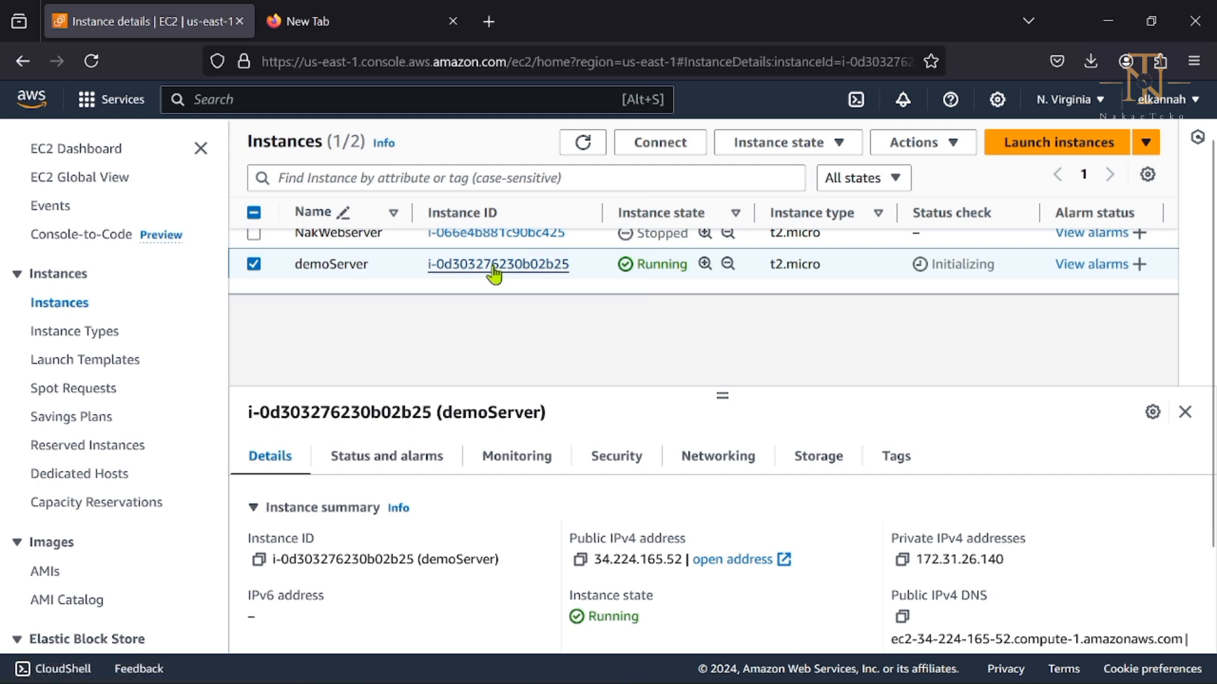
{"action": "left_click", "coordinate": [498, 264]}
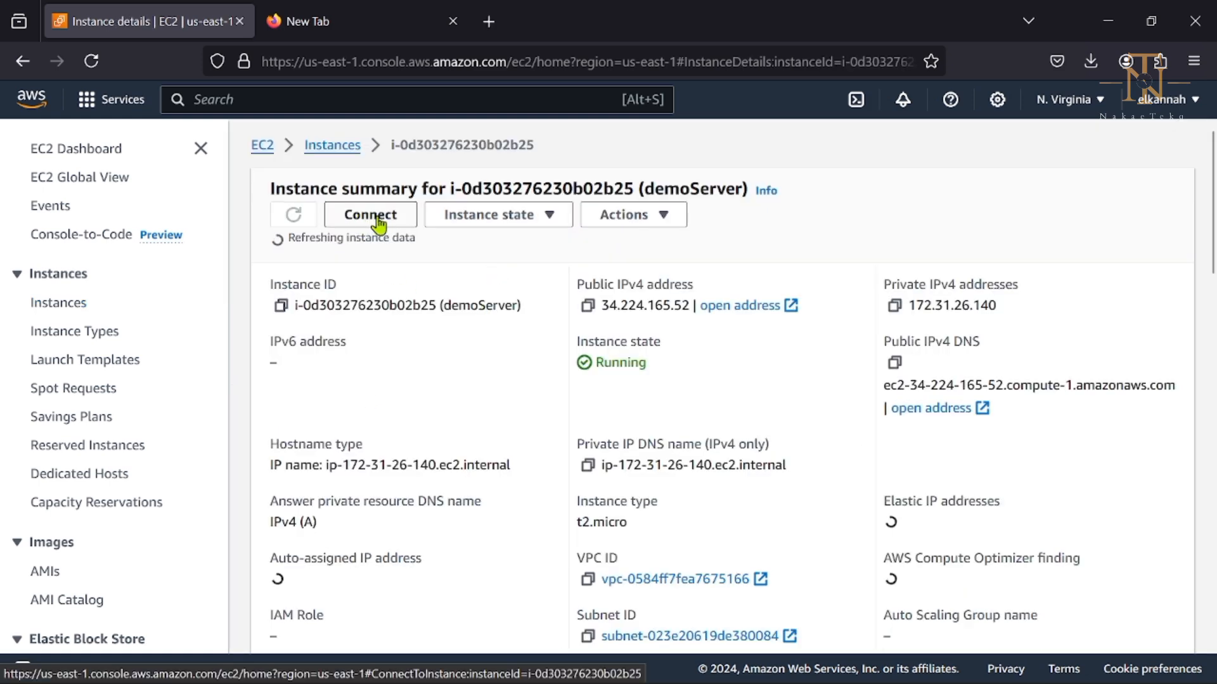
{"action": "left_click", "coordinate": [369, 215]}
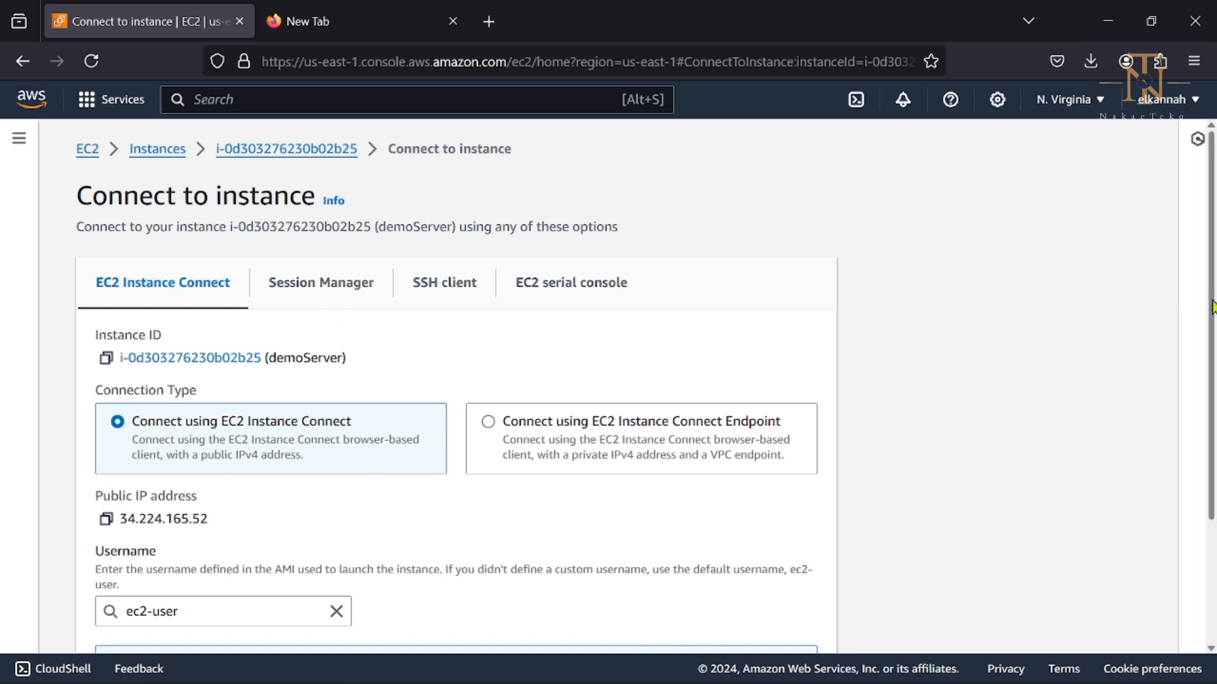
{"action": "scroll", "scroll_direction": "down", "scroll_amount": 3}
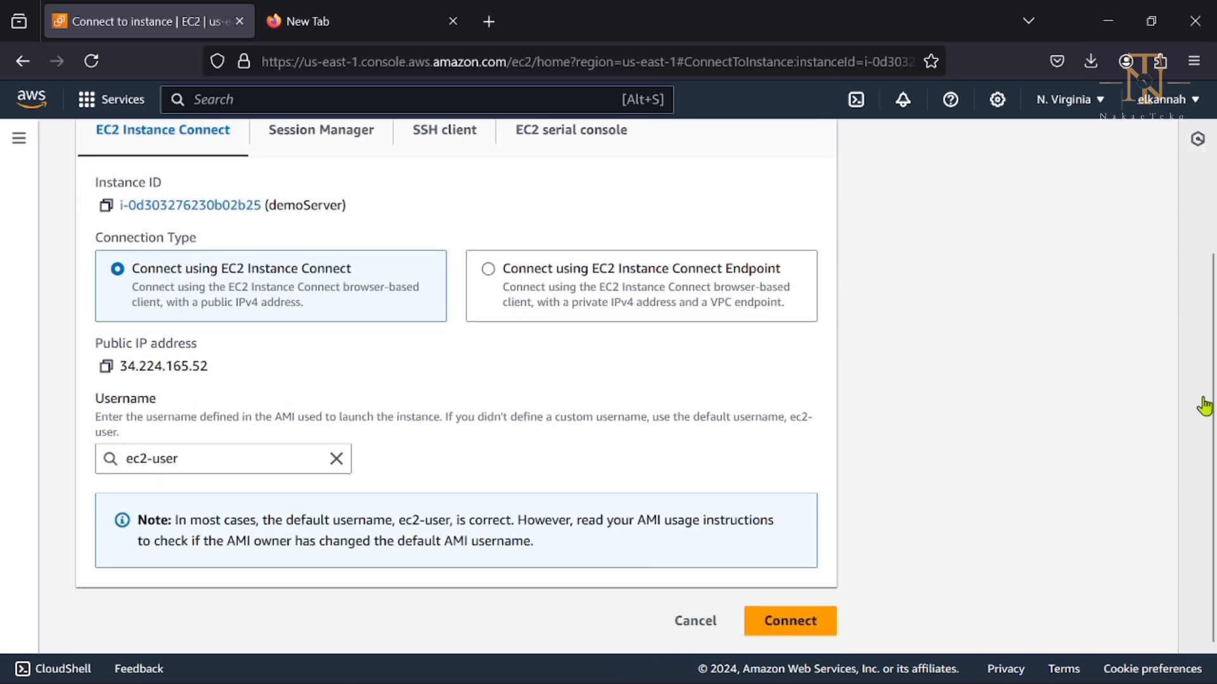
{"action": "mouse_move", "coordinate": [180, 365]}
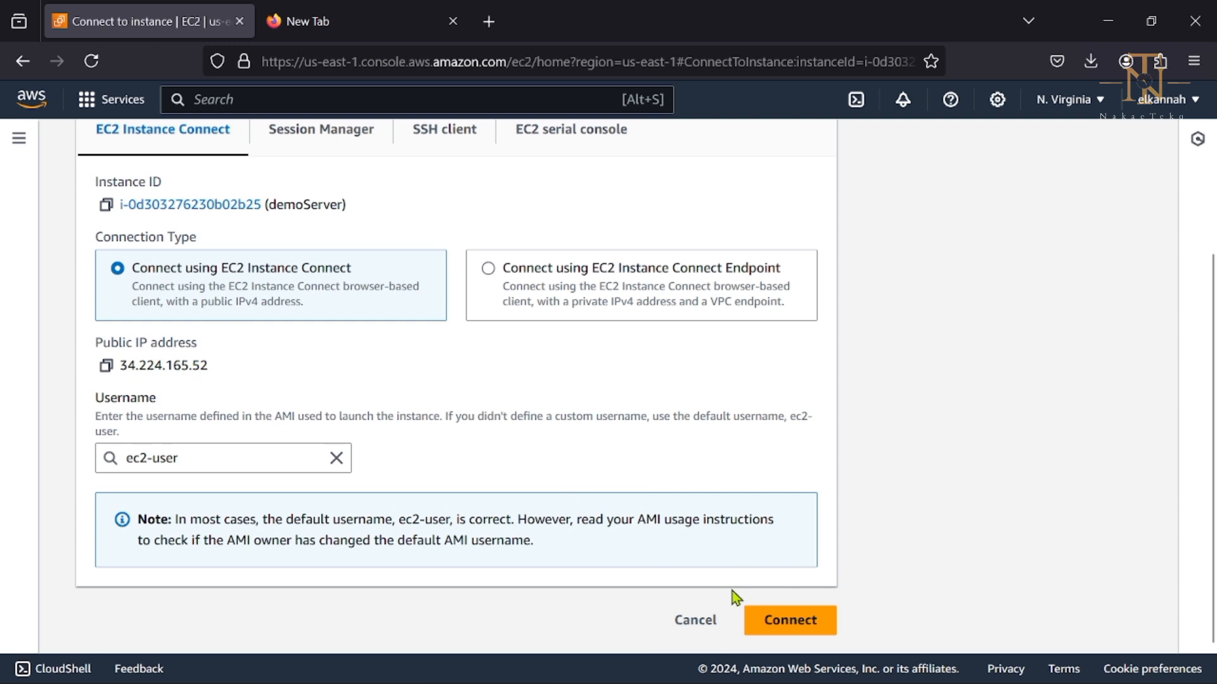
{"action": "left_click", "coordinate": [789, 620]}
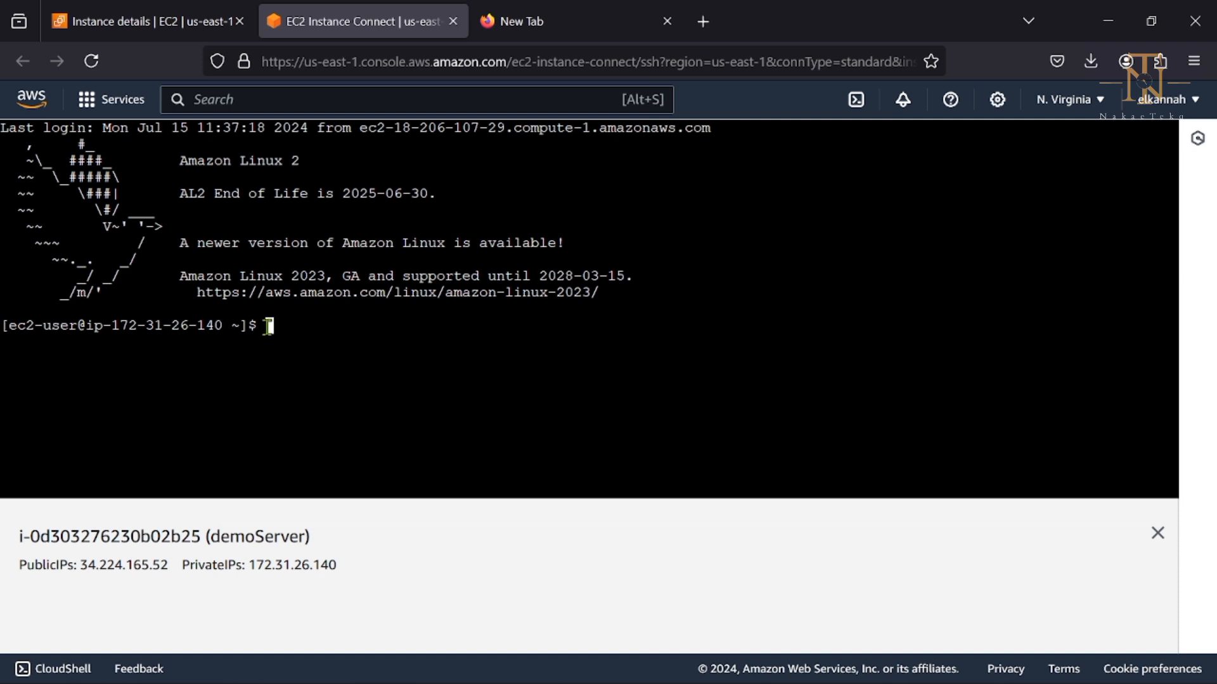
Run ls and pwd in the demoServer terminal, showing /home/ec2-user
{"action": "type", "text": "ls"}
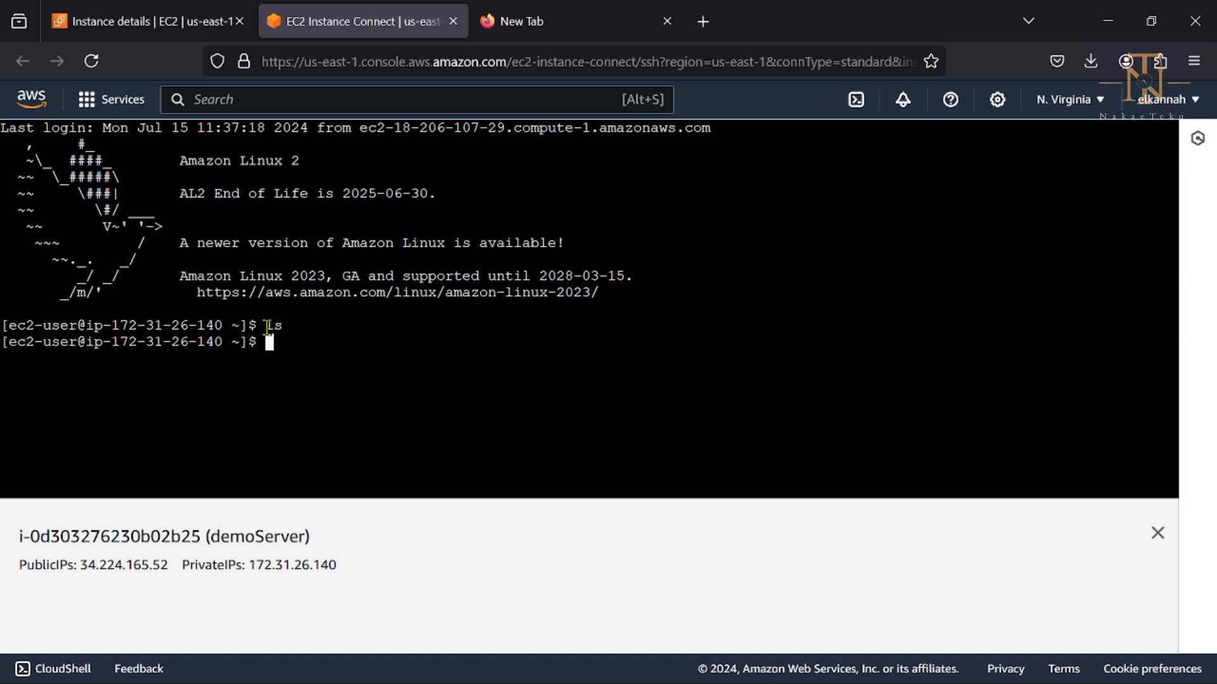
{"action": "type", "text": "pwd"}
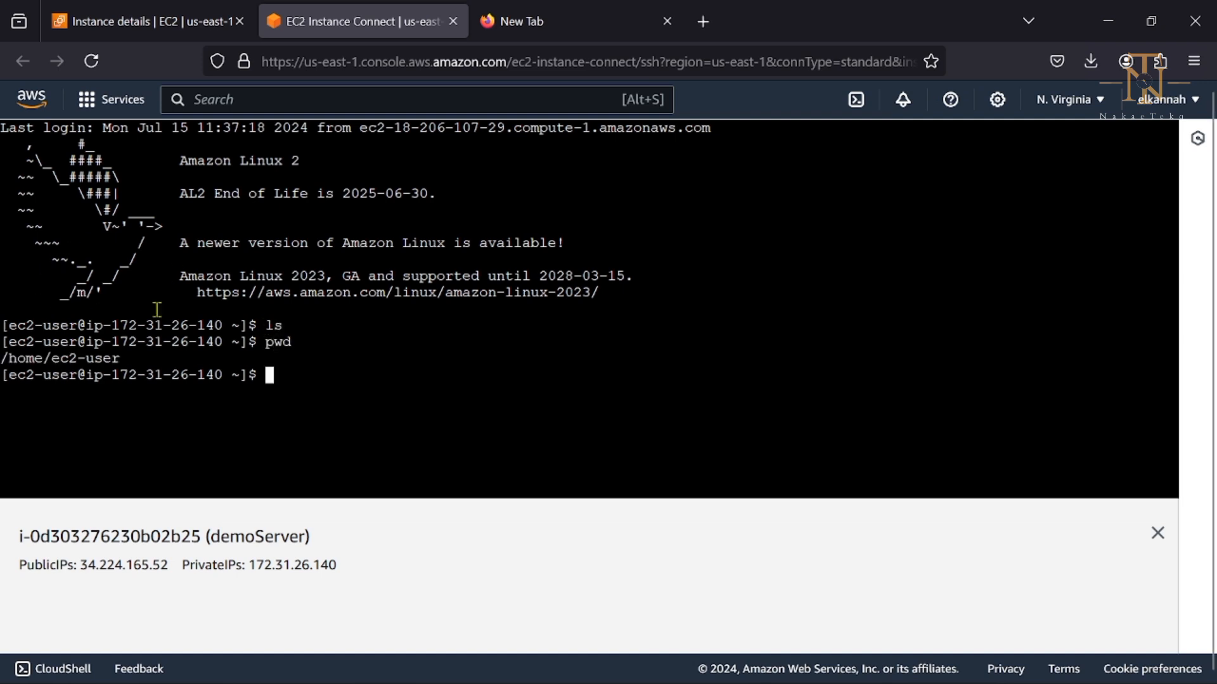
{"action": "double_click", "coordinate": [85, 358]}
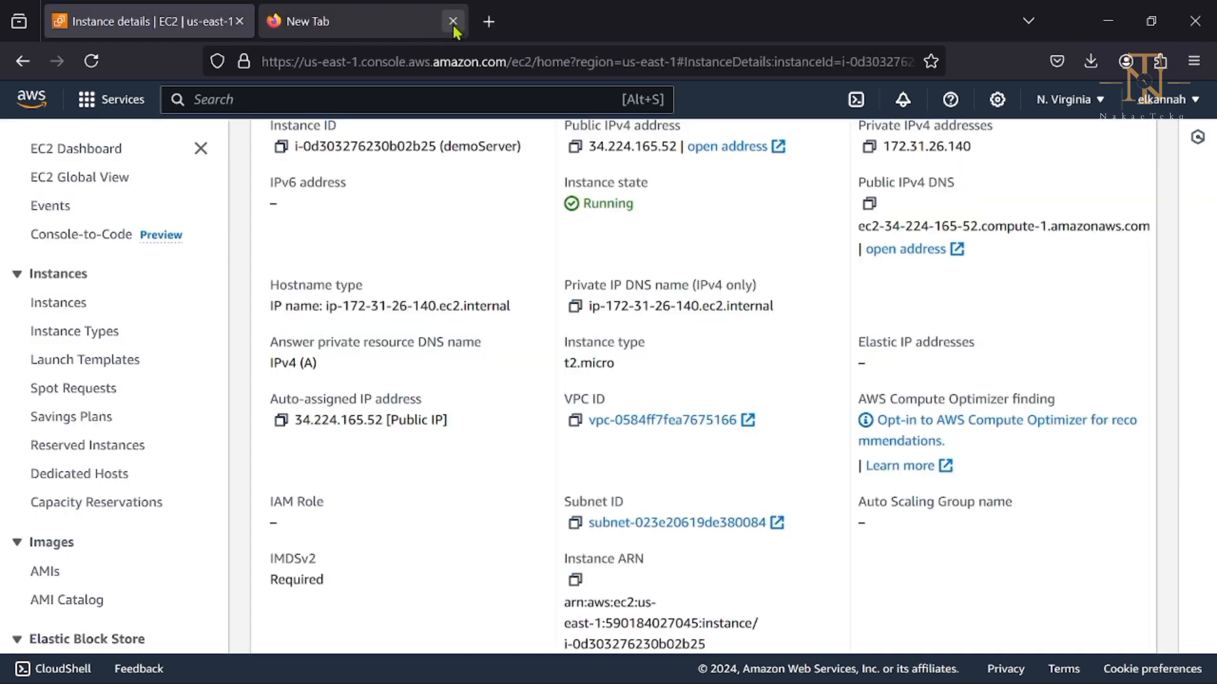
Close the extra tab and view running demoServer's details in the Instances list
{"action": "left_click", "coordinate": [453, 21]}
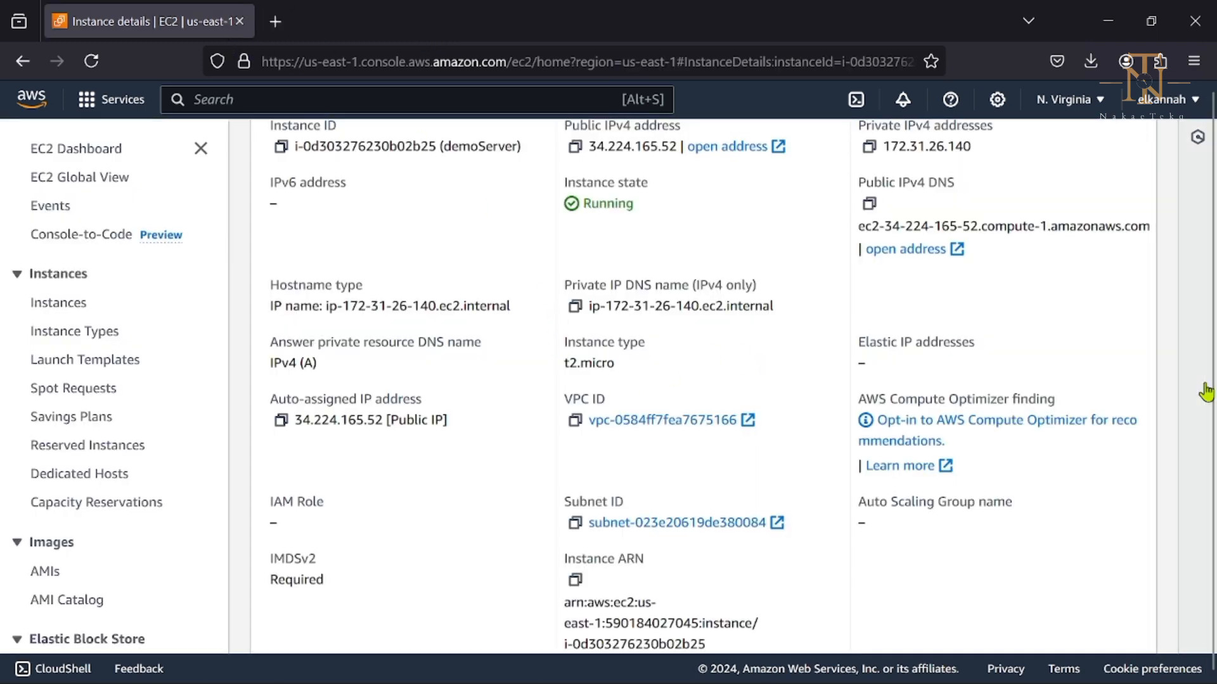
{"action": "mouse_move", "coordinate": [793, 245]}
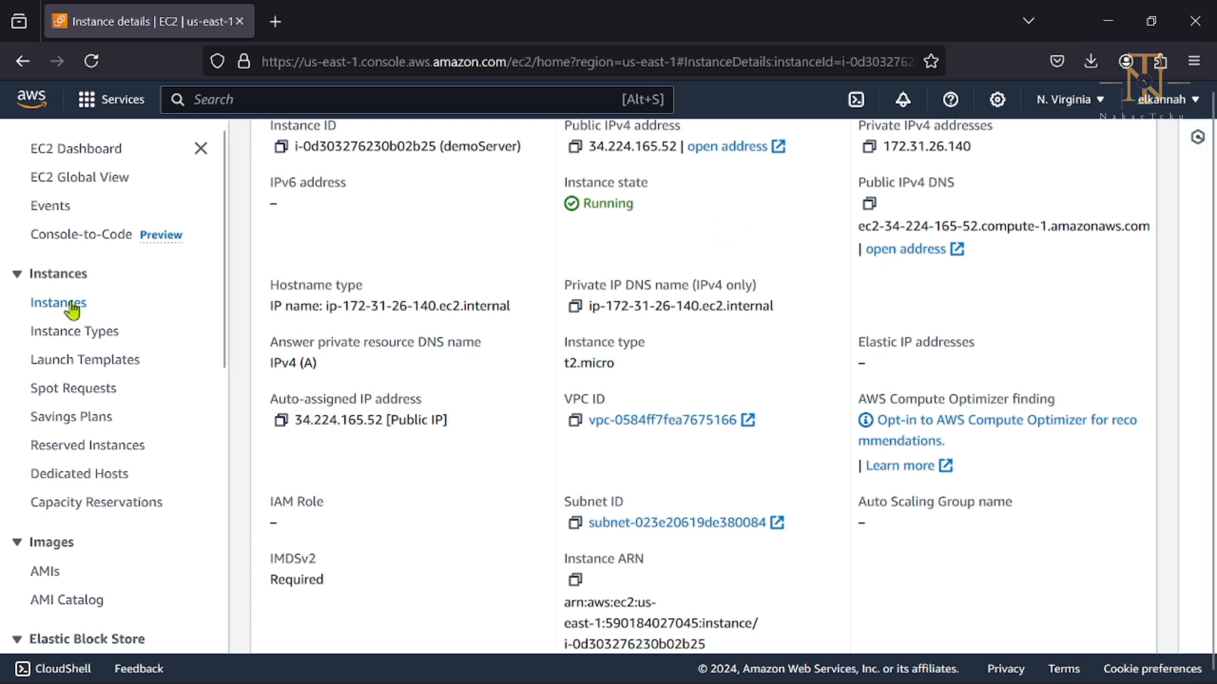
{"action": "left_click", "coordinate": [57, 303]}
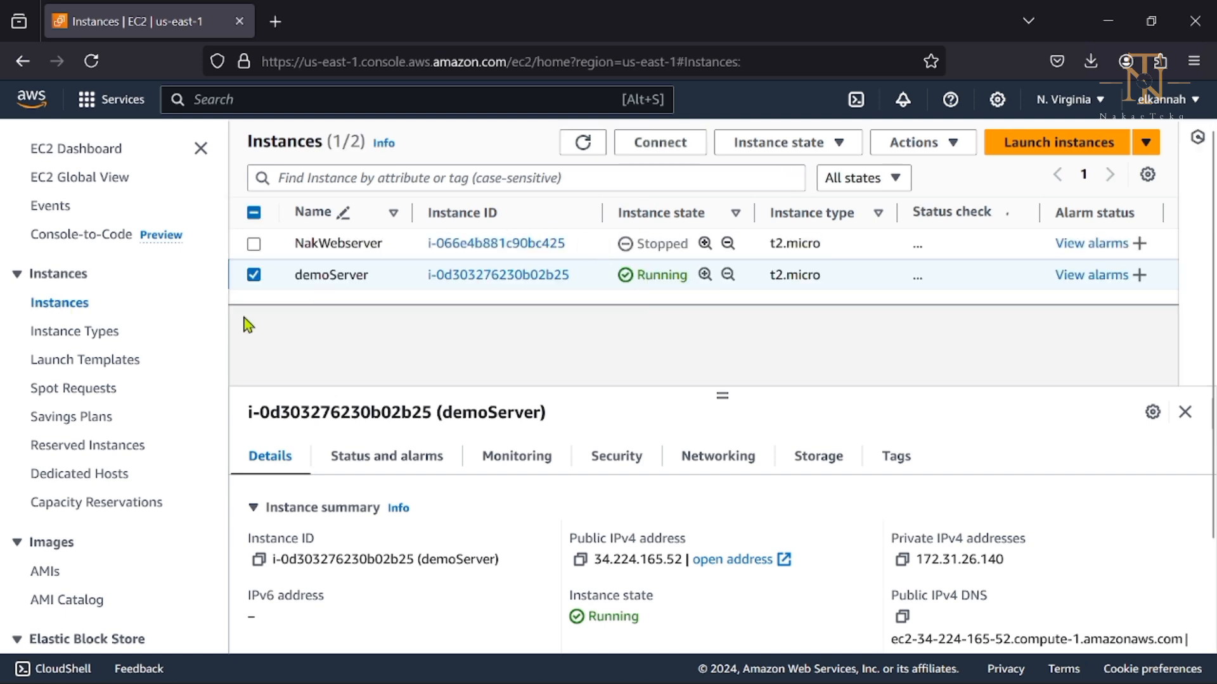
{"action": "scroll", "scroll_direction": "down", "scroll_amount": 3}
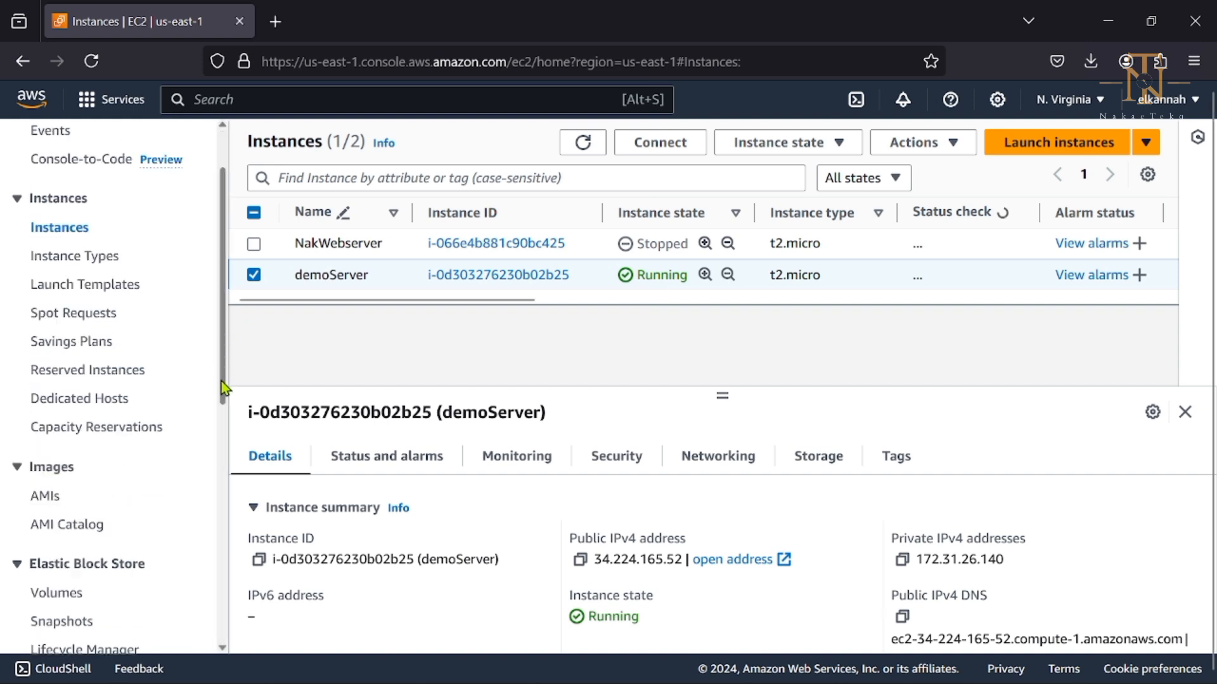
{"action": "scroll", "scroll_direction": "down", "scroll_amount": 3}
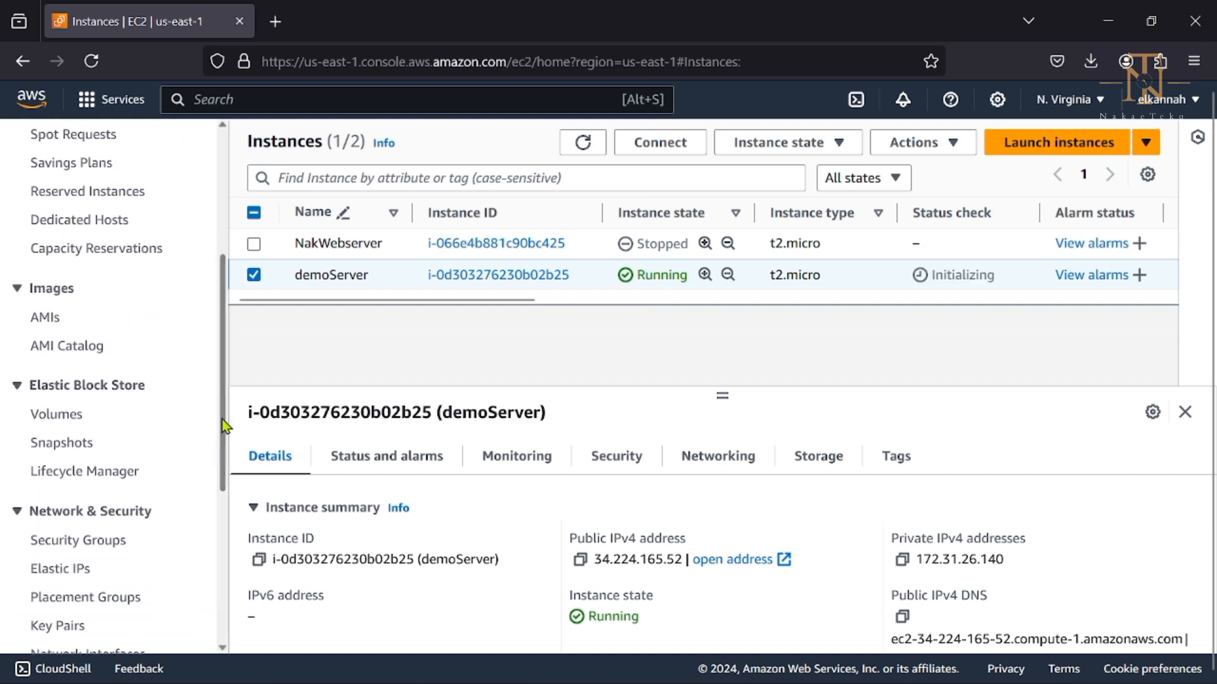
{"action": "scroll", "scroll_direction": "down", "scroll_amount": 3}
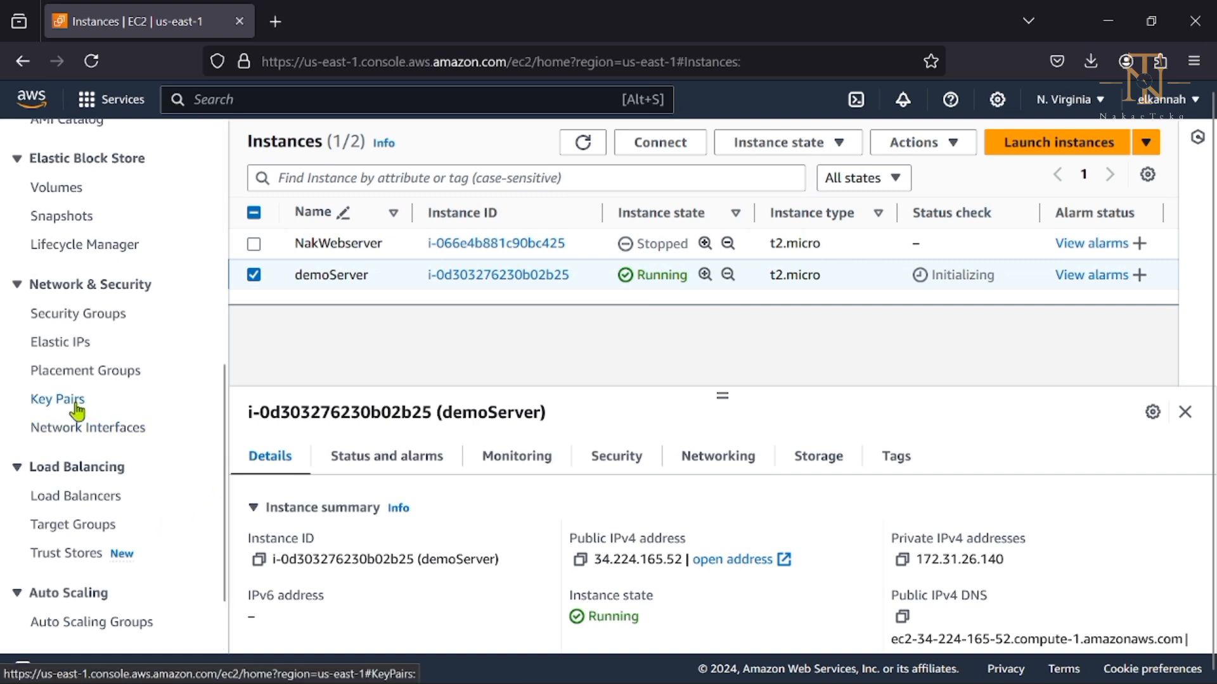
Open Key Pairs to see nakserver_key and demokey
{"action": "left_click", "coordinate": [56, 399]}
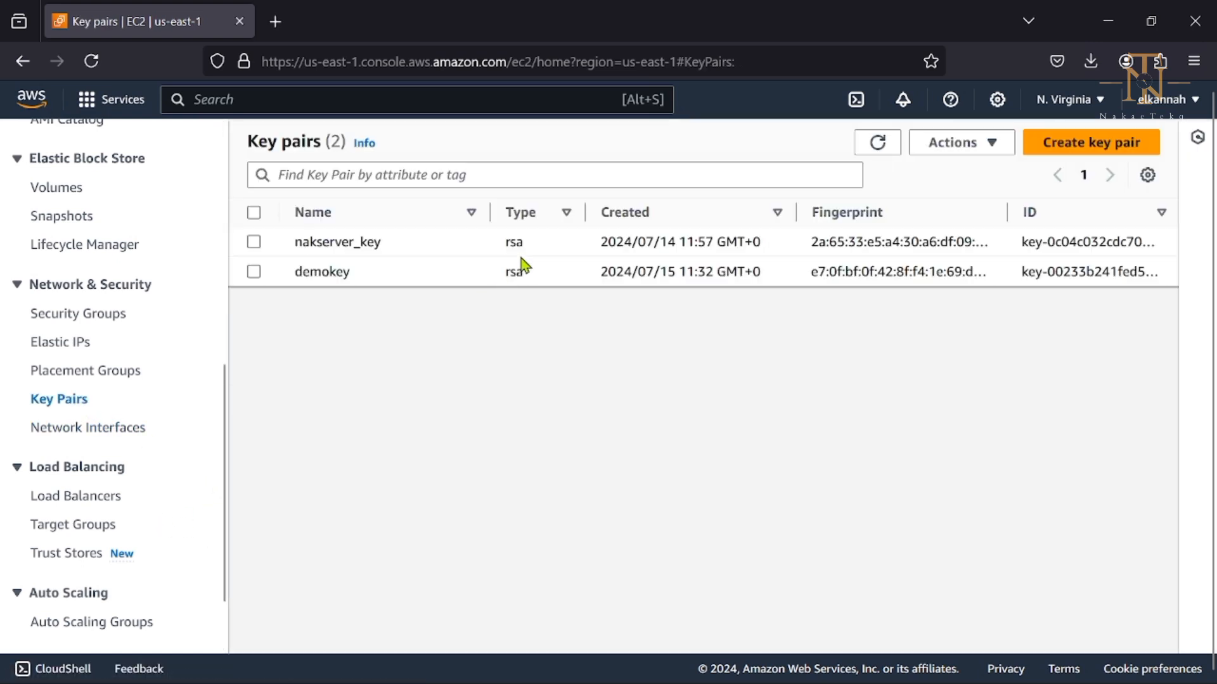
{"action": "mouse_move", "coordinate": [274, 287]}
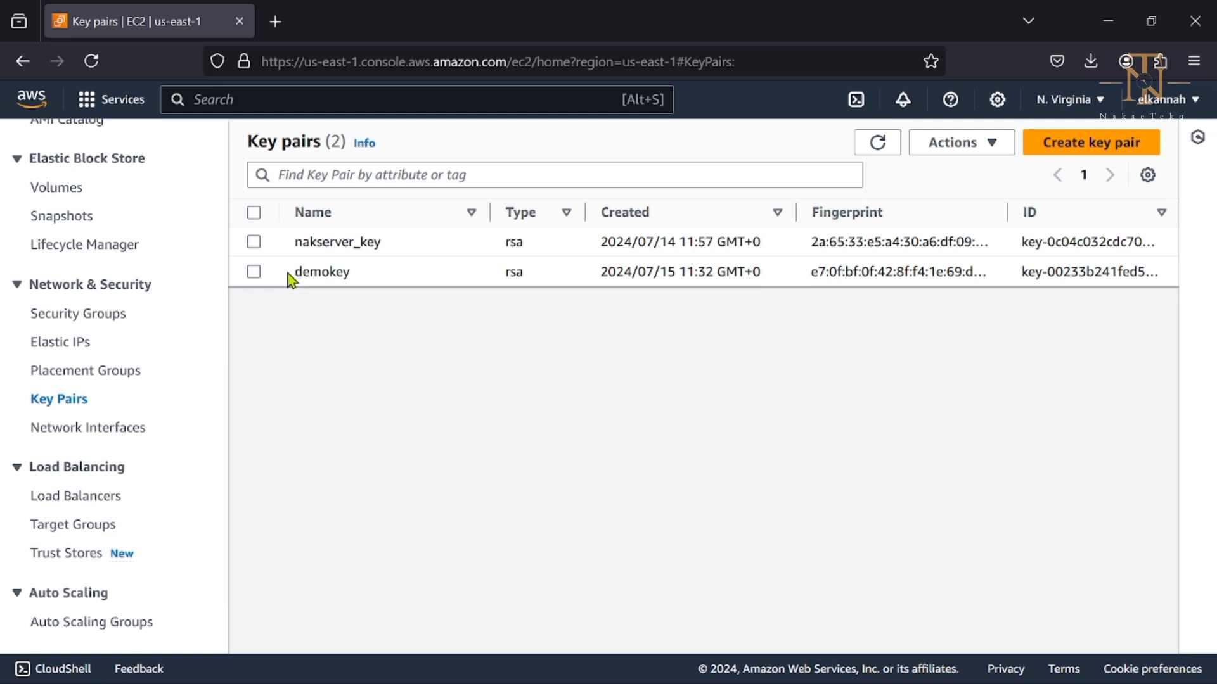
{"action": "mouse_move", "coordinate": [271, 283]}
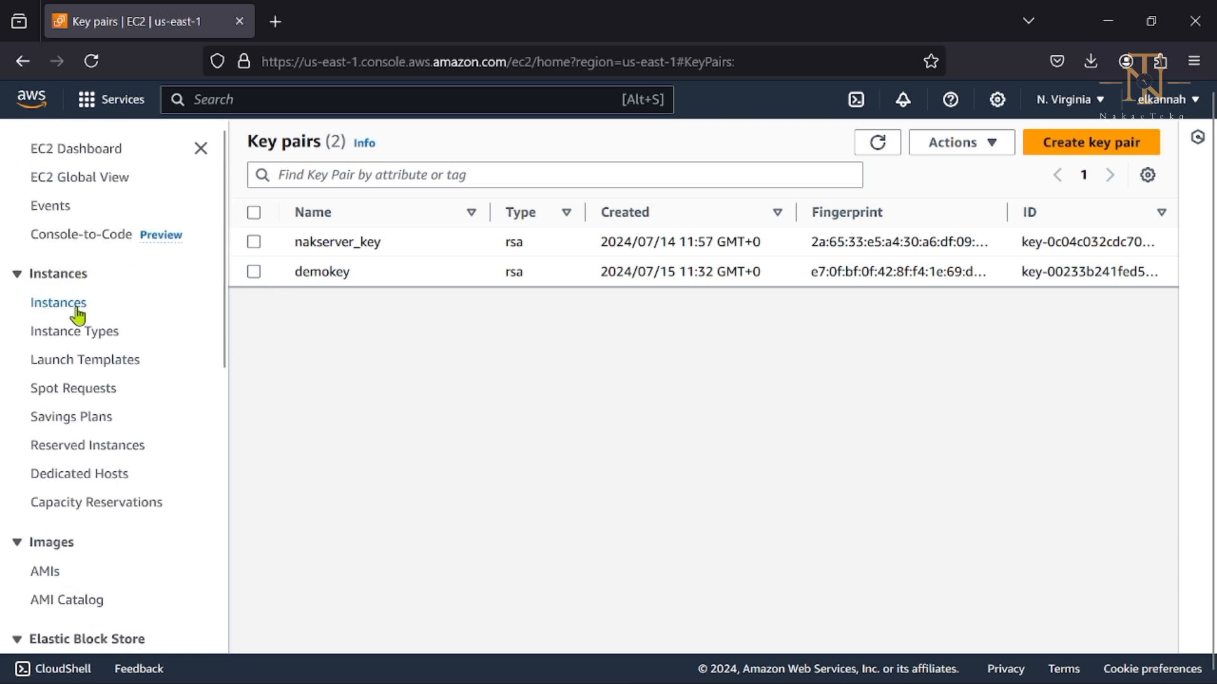
Return to Instances, select only demoServer, and begin connecting to it
{"action": "left_click", "coordinate": [58, 303]}
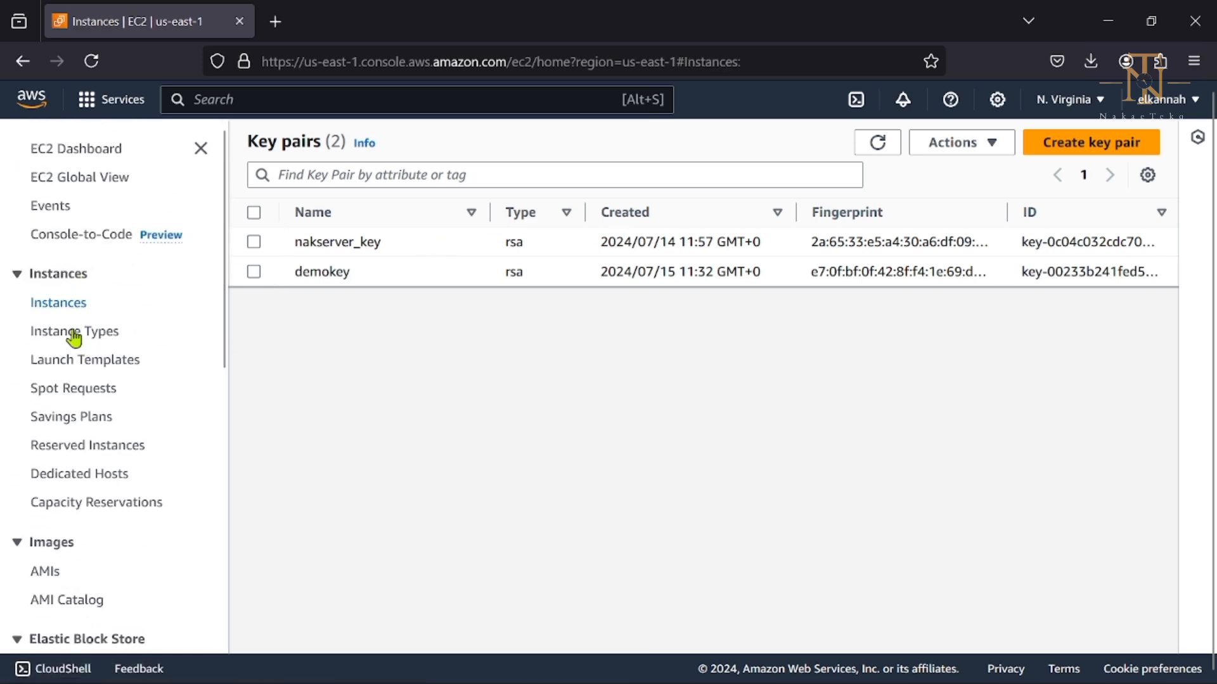
{"action": "left_click", "coordinate": [58, 303]}
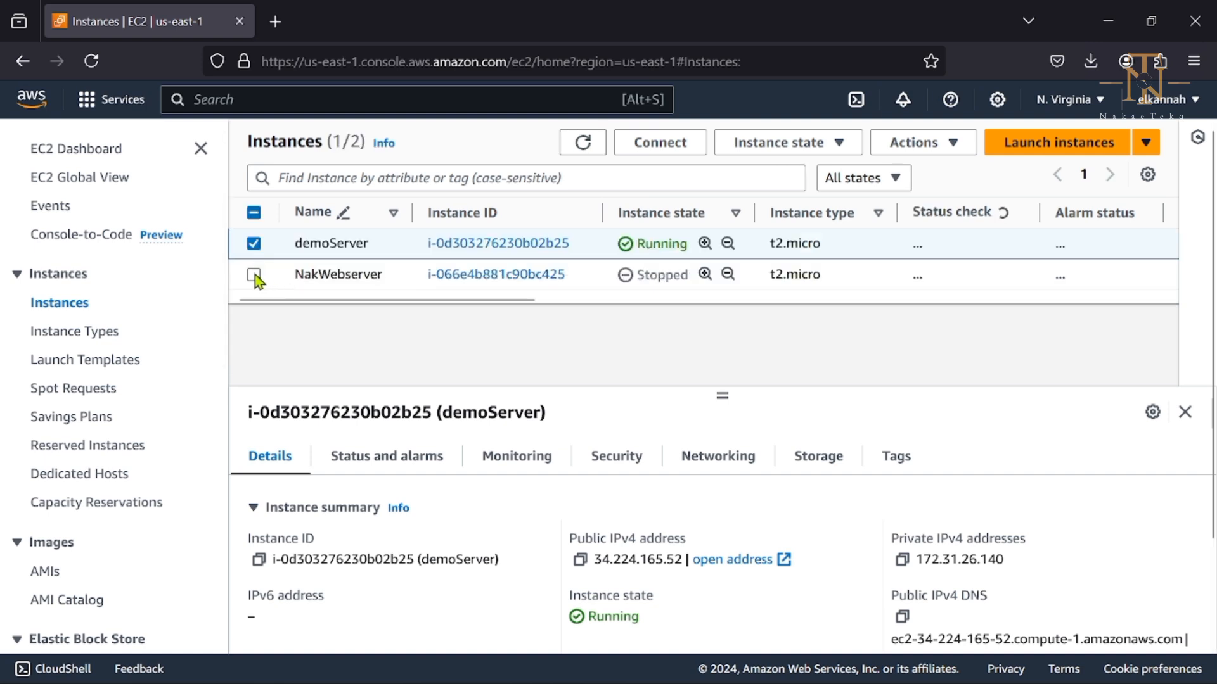
{"action": "left_click", "coordinate": [253, 274]}
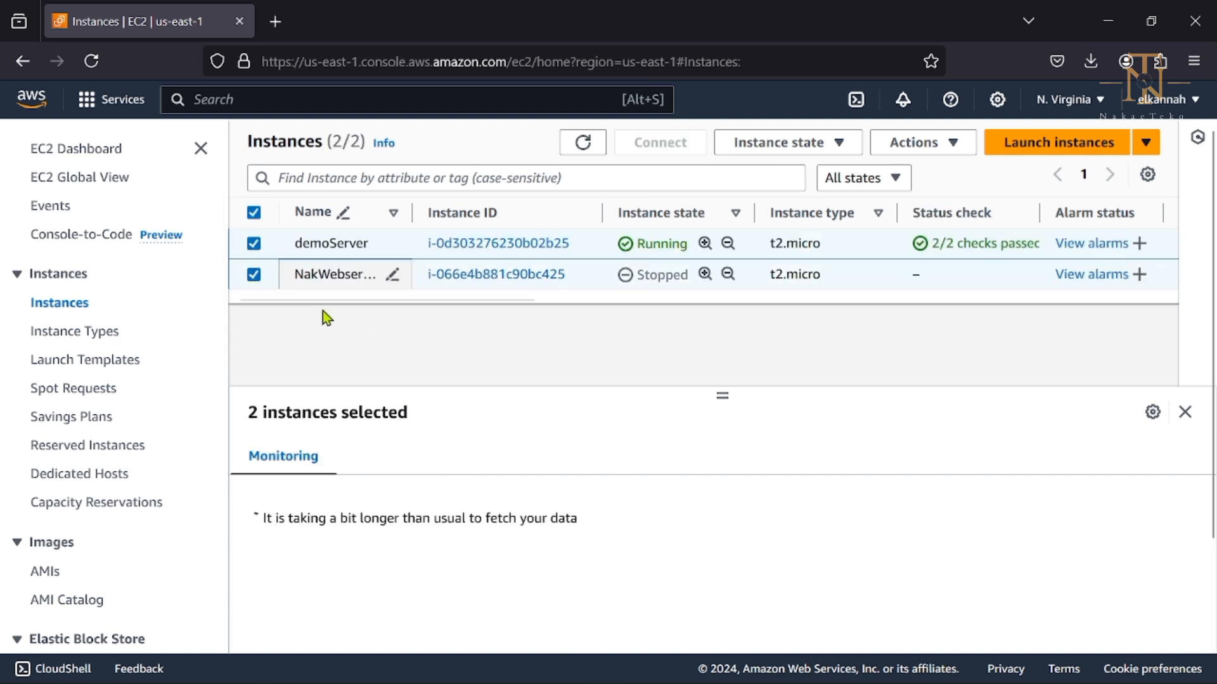
{"action": "left_click", "coordinate": [253, 273]}
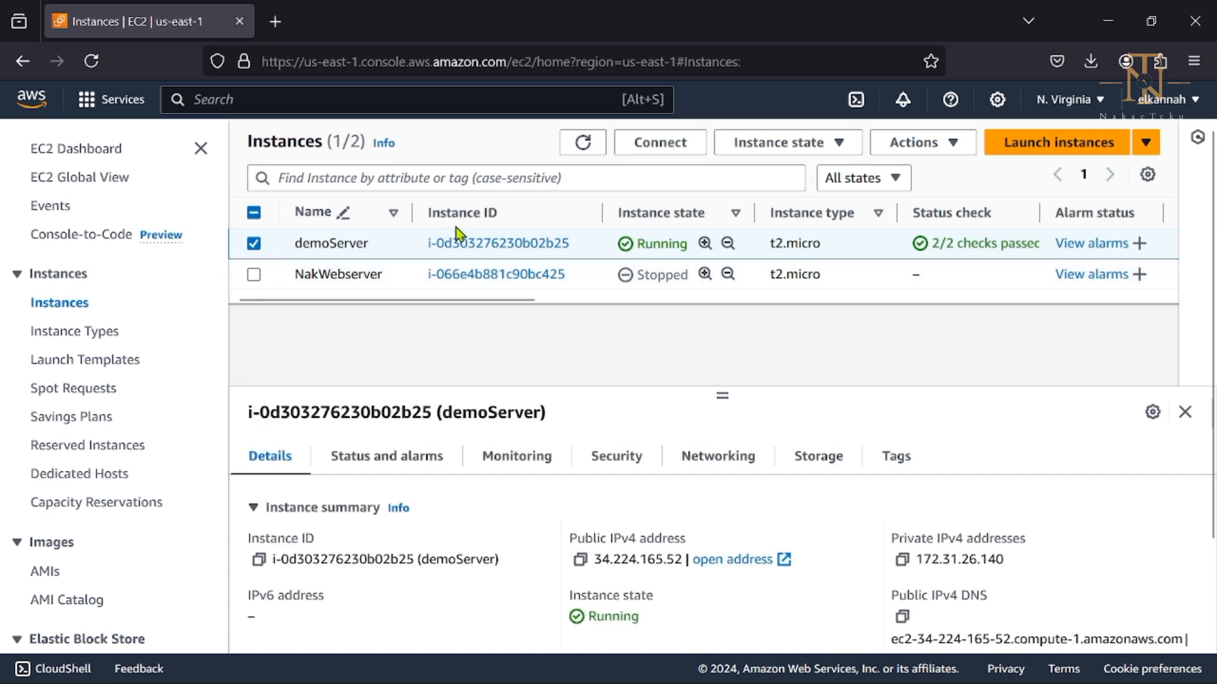
{"action": "left_click", "coordinate": [659, 142]}
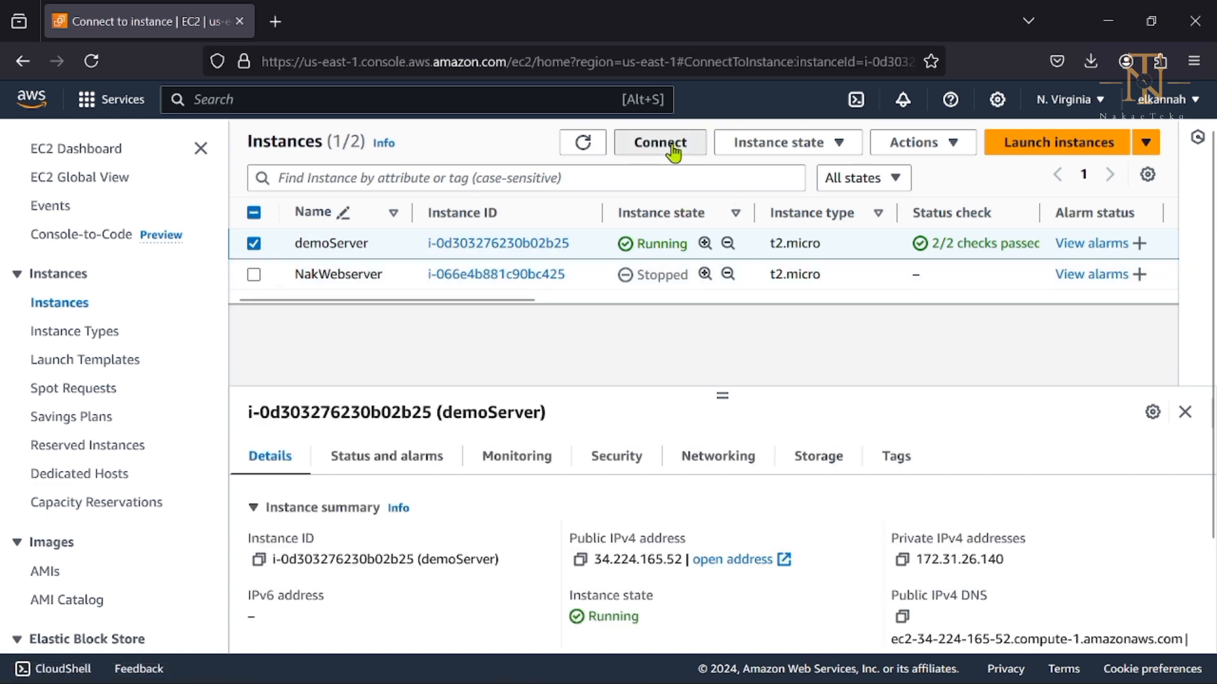
Show demoServer's SSH client instructions with demokey.pem and its public DNS
{"action": "left_click", "coordinate": [659, 142]}
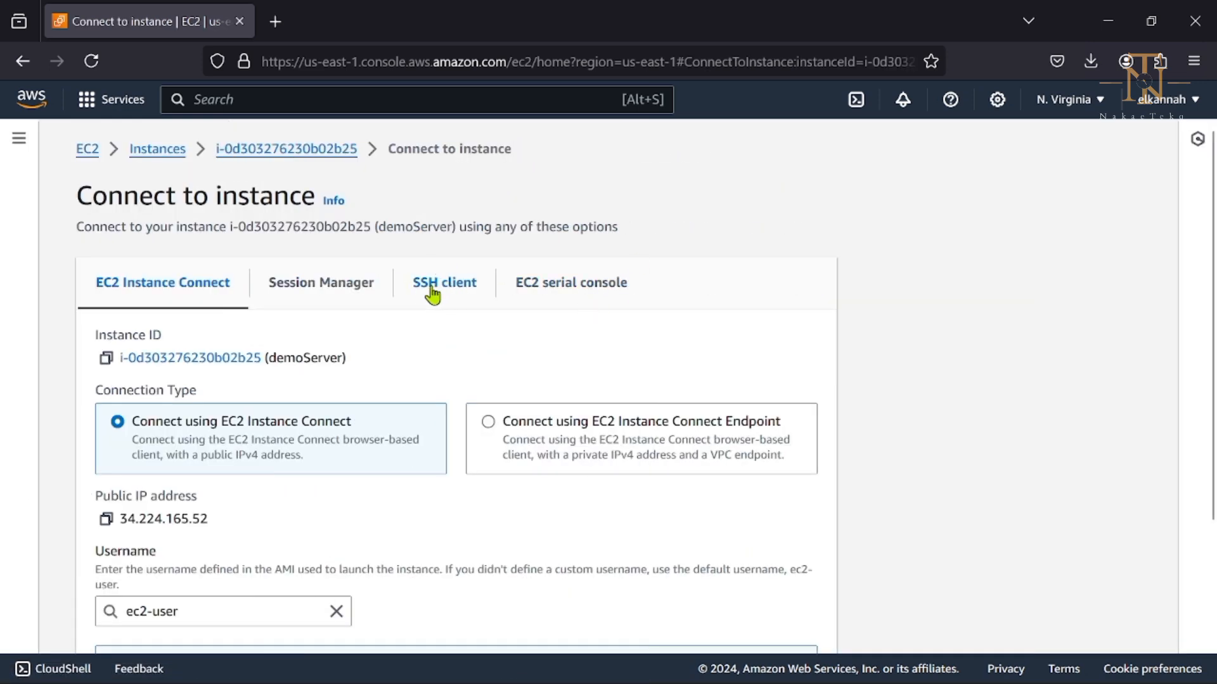
{"action": "left_click", "coordinate": [444, 283]}
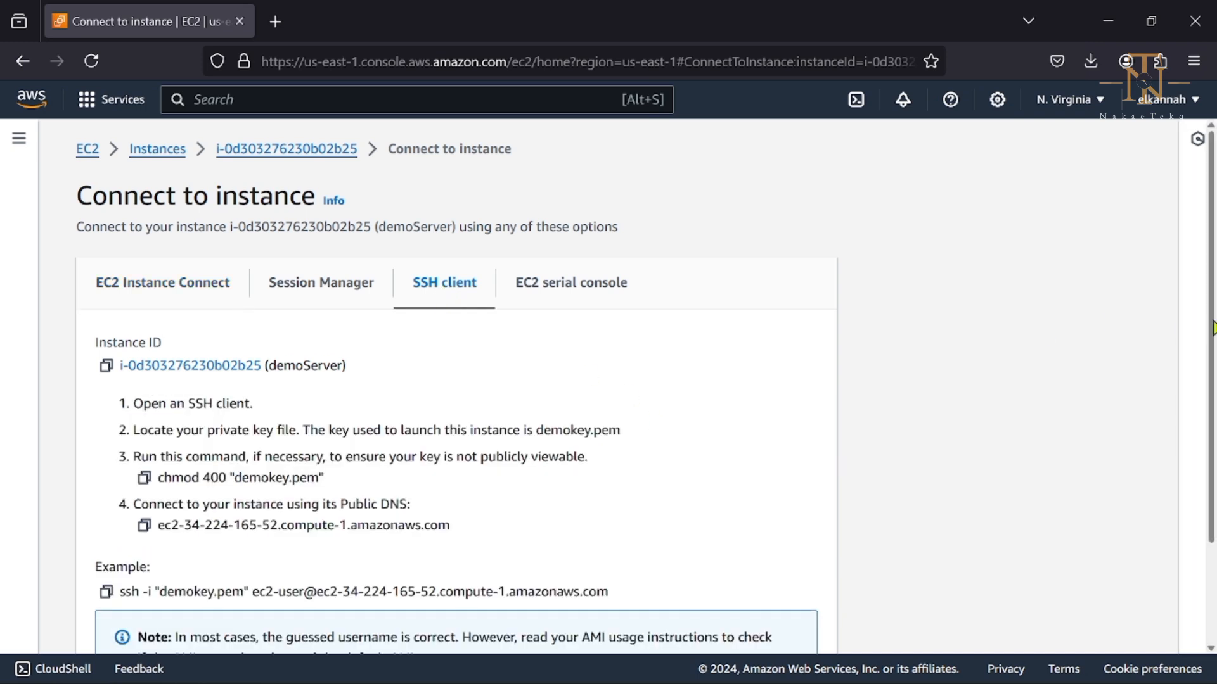
{"action": "scroll", "scroll_direction": "down", "scroll_amount": 3}
{"action": "type", "text": "p"}
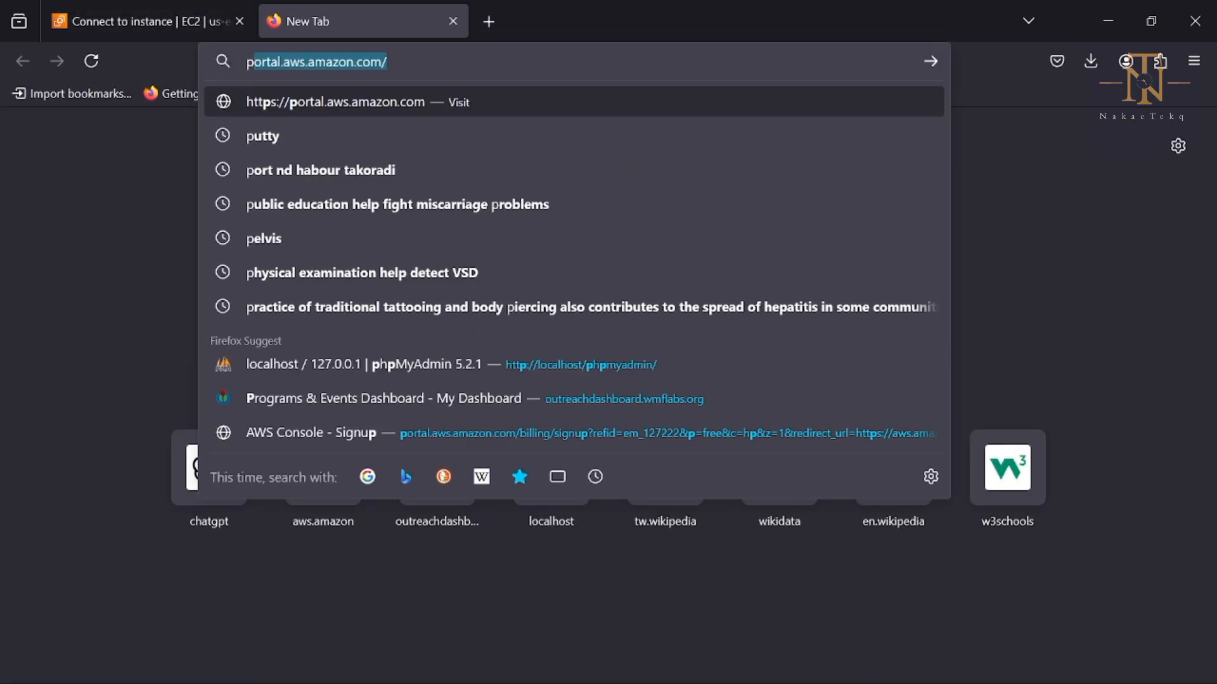
Search for putty, reach putty.org's 0.81 download page, then close that tab
{"action": "left_click", "coordinate": [263, 136]}
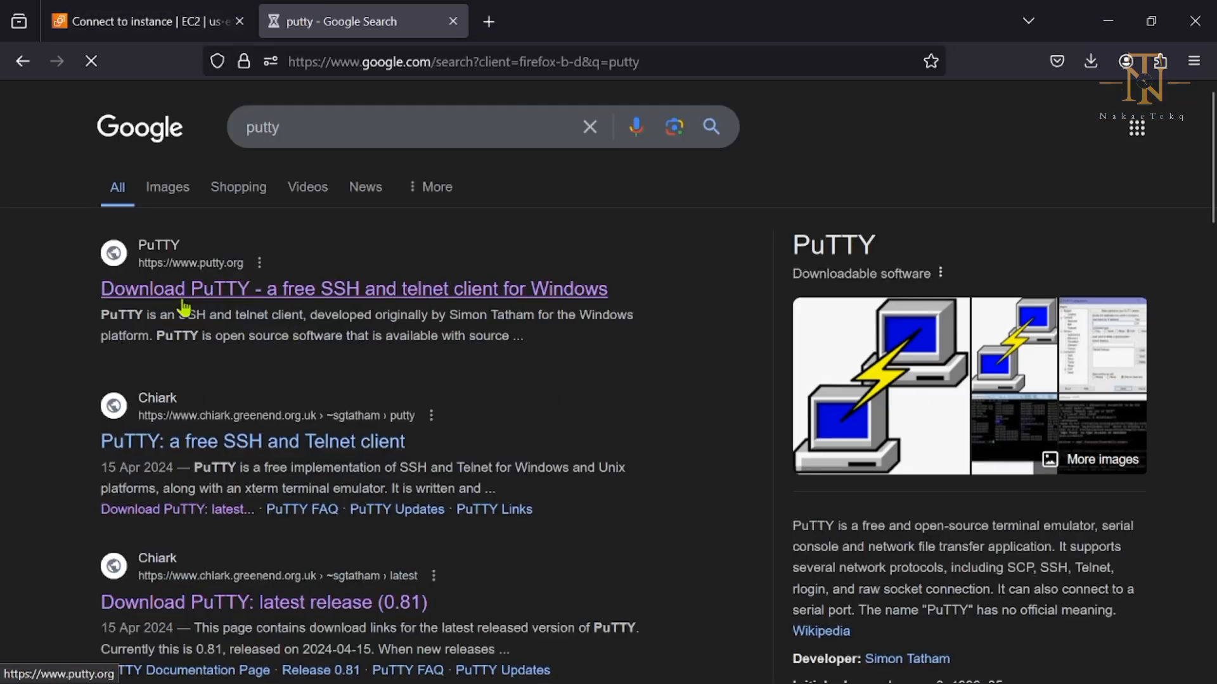
{"action": "left_click", "coordinate": [353, 289]}
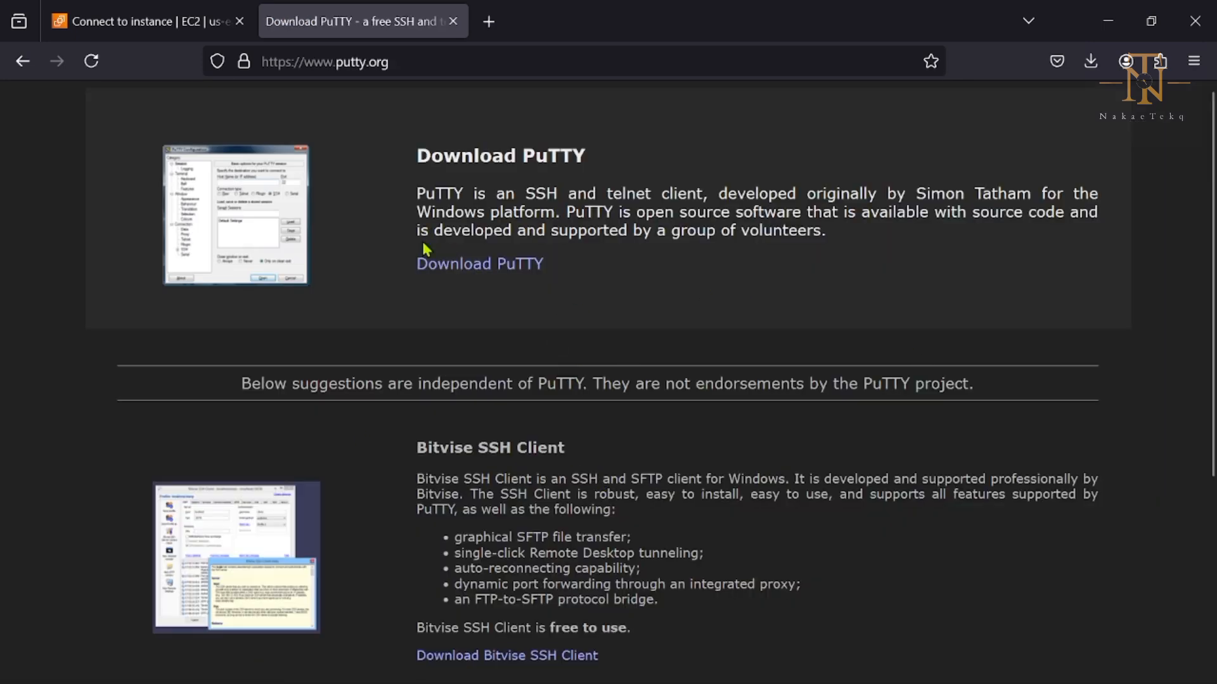
{"action": "left_click", "coordinate": [480, 263]}
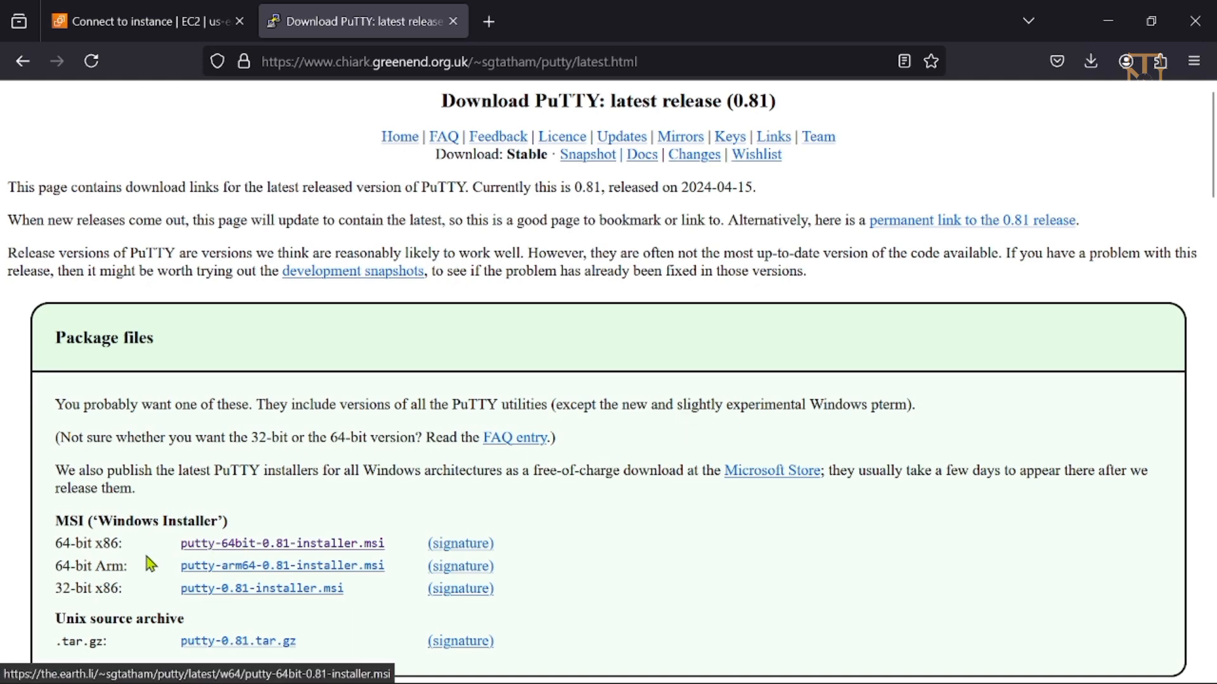
{"action": "mouse_move", "coordinate": [159, 557]}
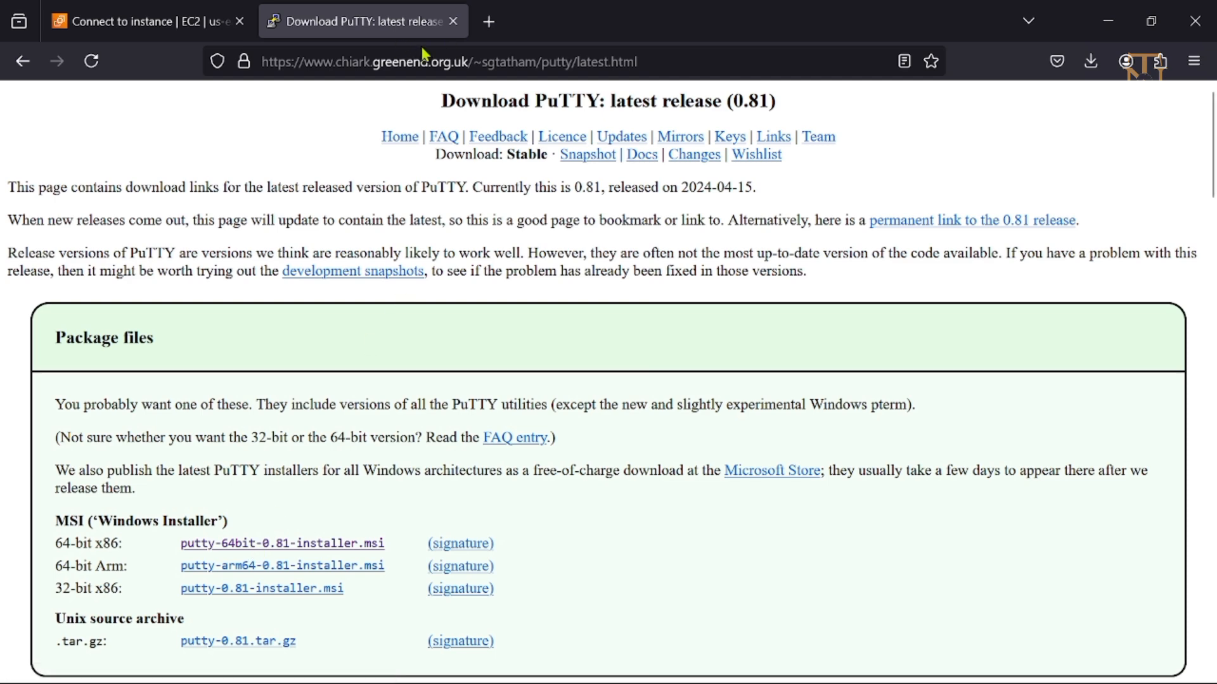
{"action": "left_click", "coordinate": [145, 21]}
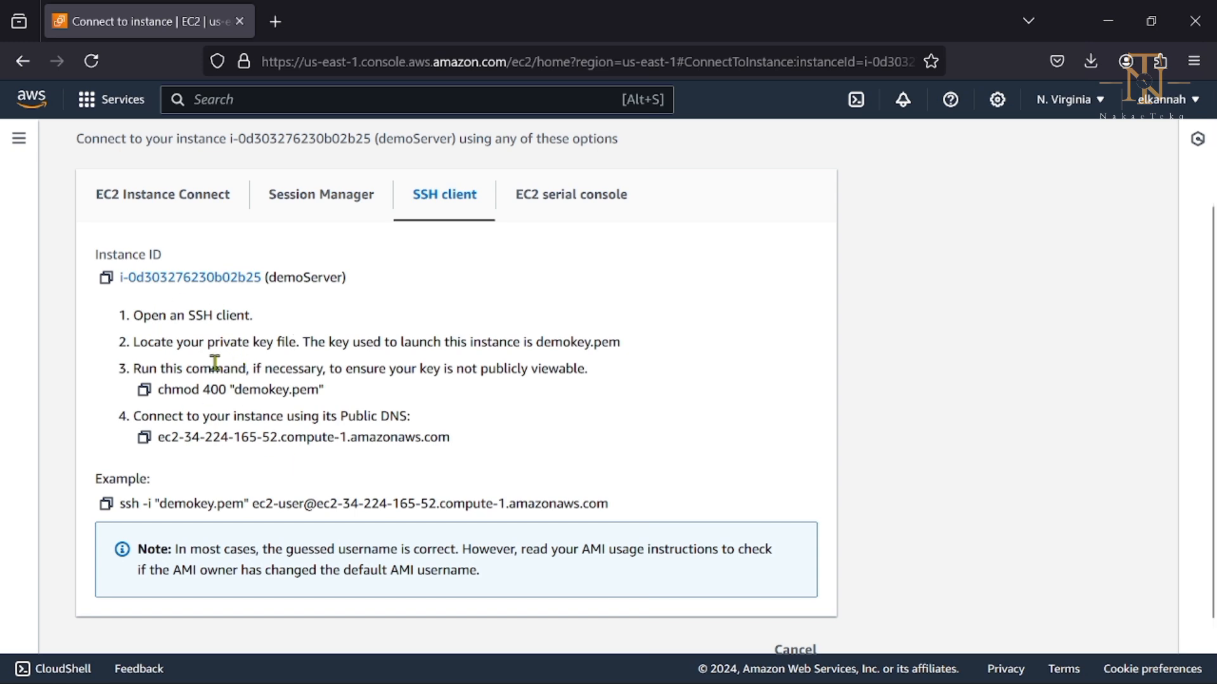
{"action": "mouse_move", "coordinate": [270, 362]}
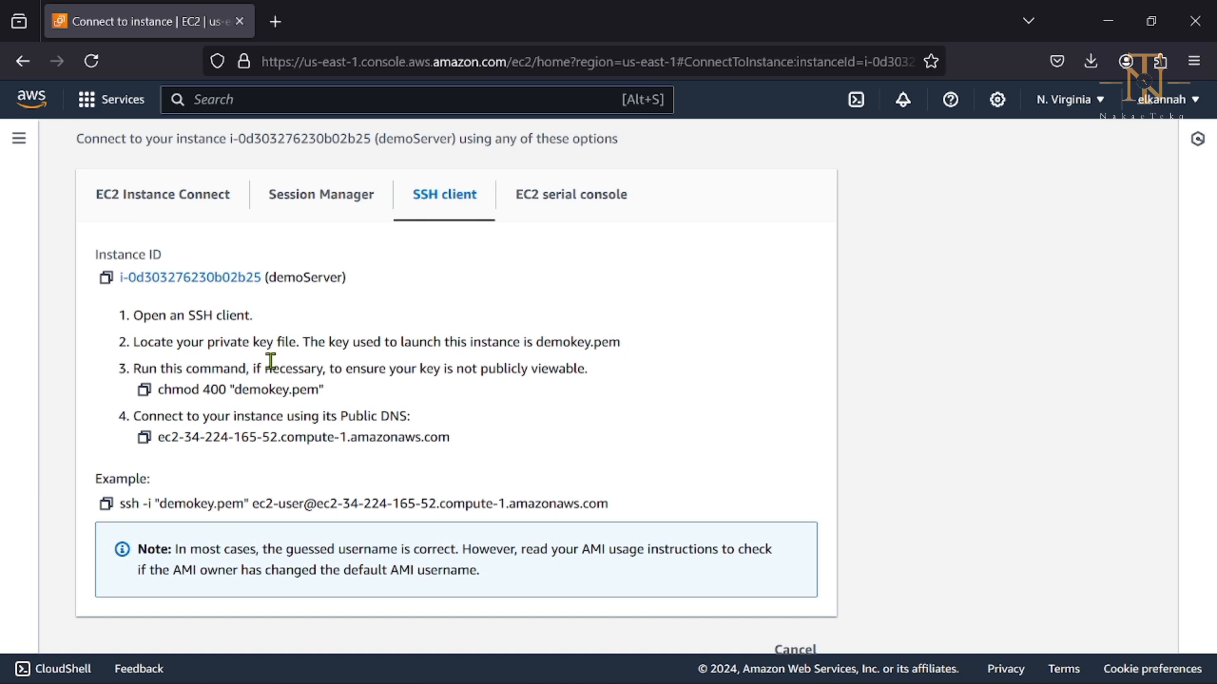
{"action": "mouse_move", "coordinate": [346, 345]}
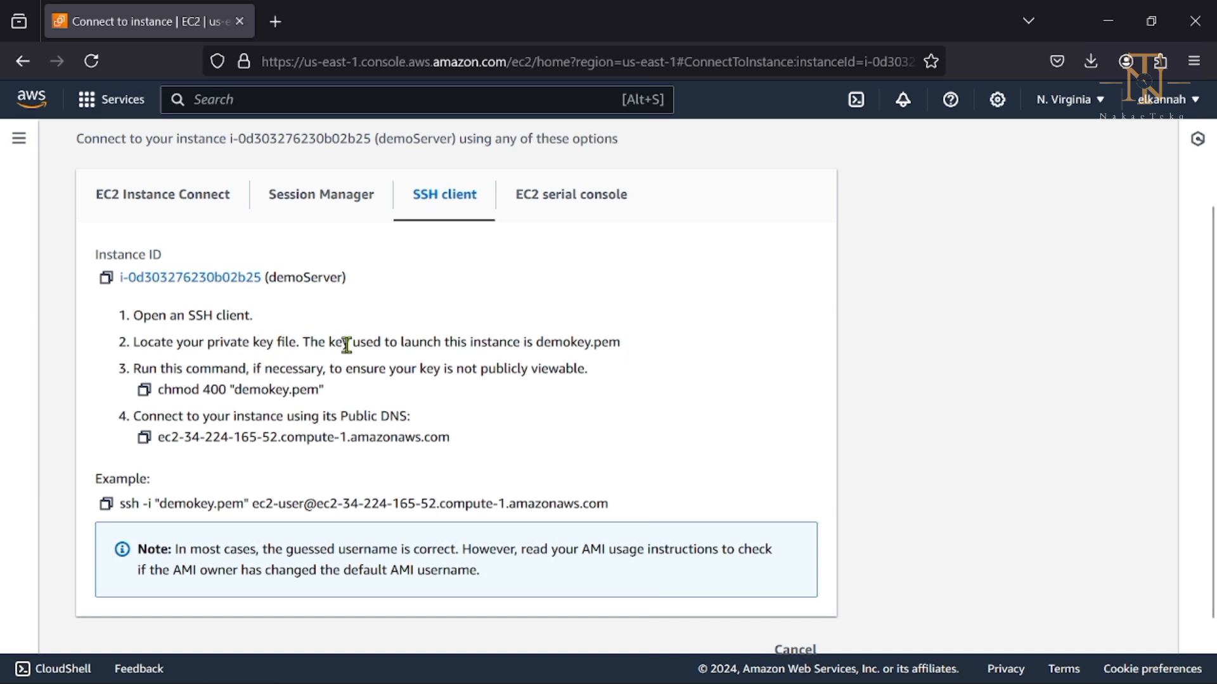
{"action": "mouse_move", "coordinate": [1123, 45]}
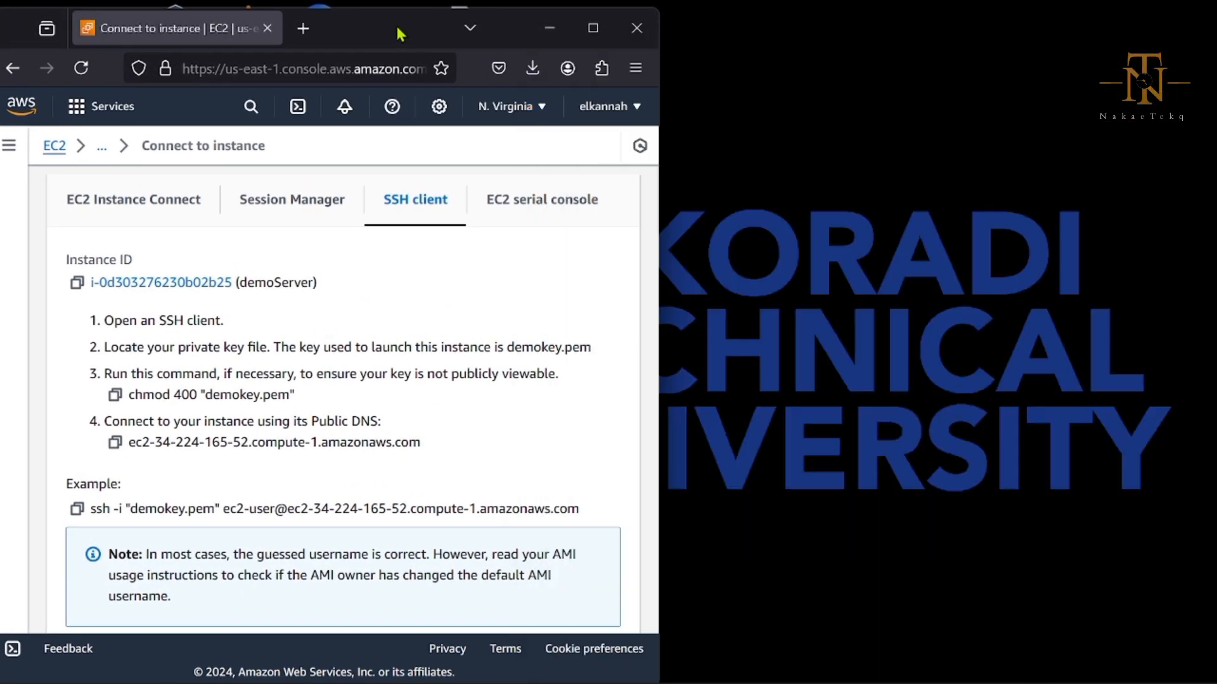
Search the Start menu for putty and launch the PuTTY Configuration window
{"action": "left_click", "coordinate": [239, 662]}
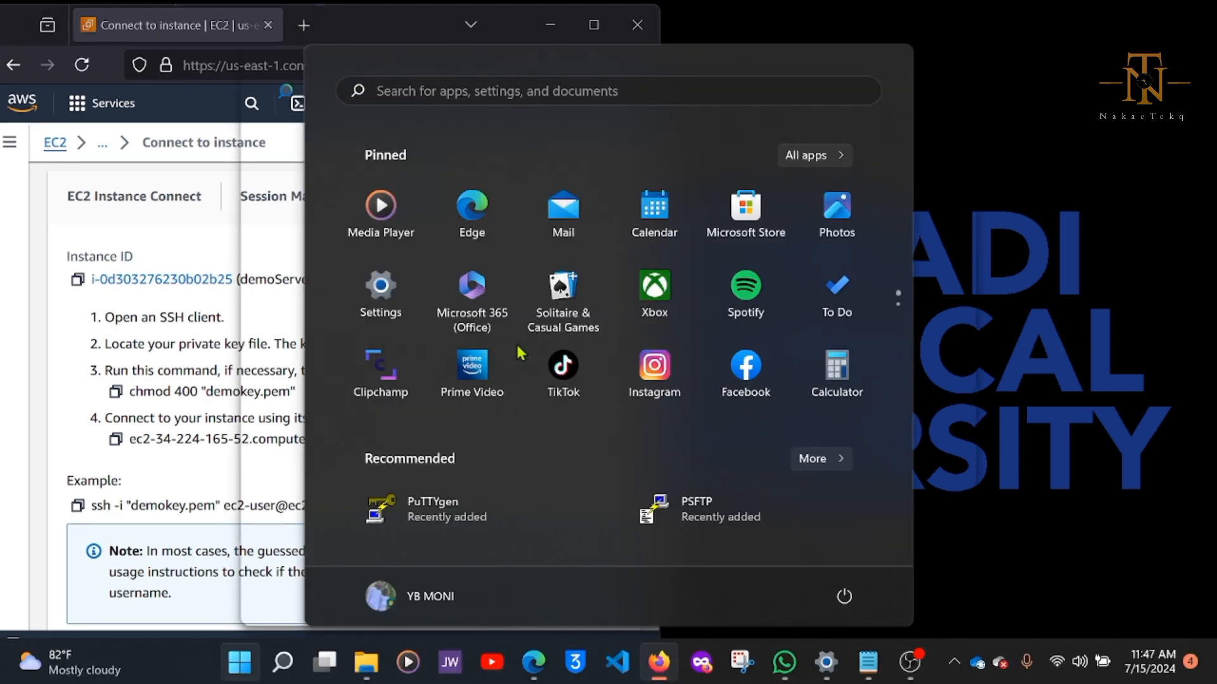
{"action": "type", "text": "putt"}
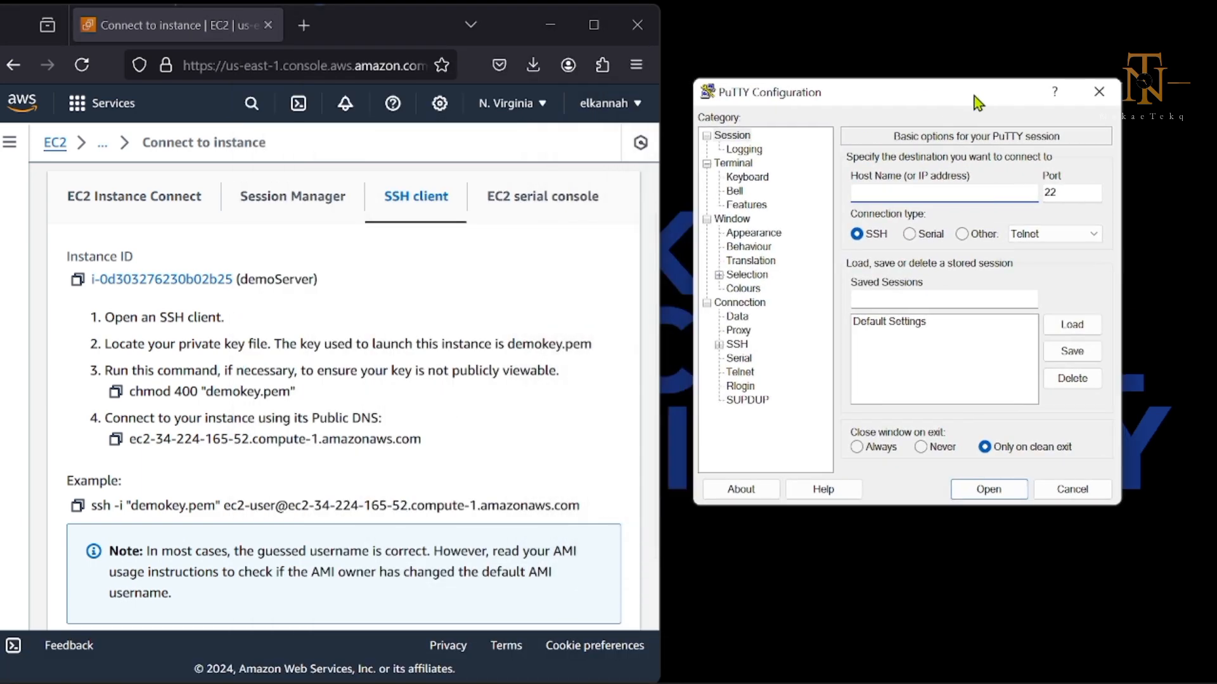
{"action": "left_click", "coordinate": [931, 193]}
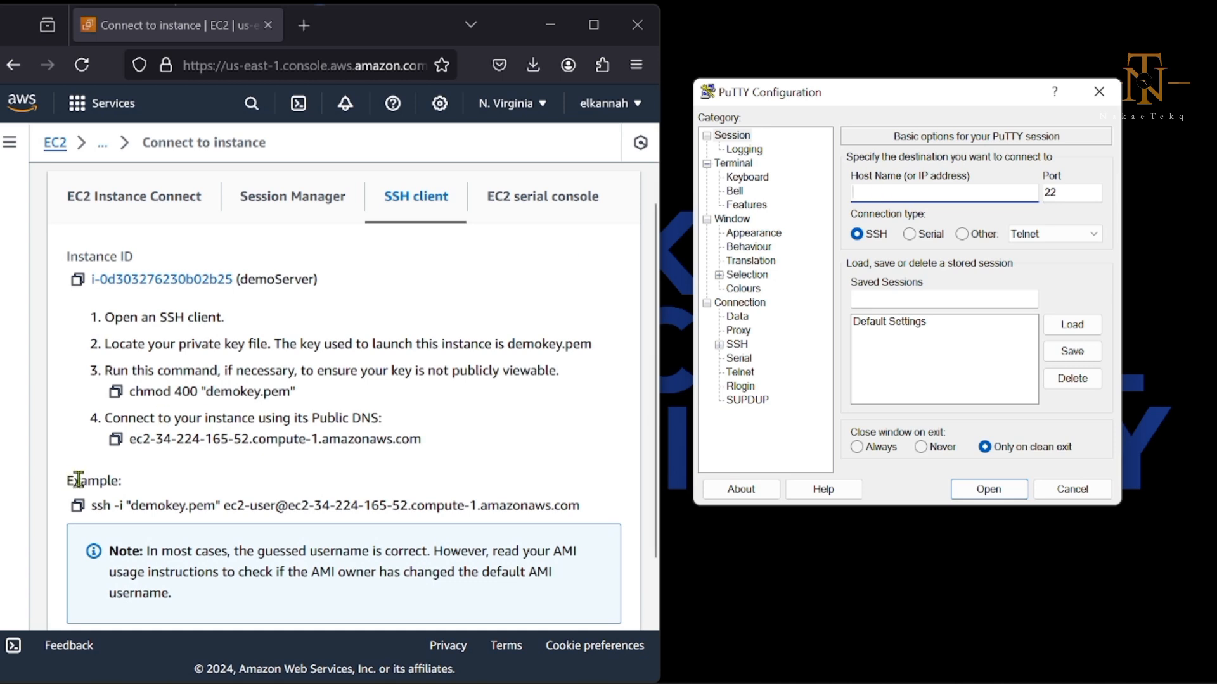
Enter demoServer's public DNS as Host Name and ec2-user as Connection > Data auto-login
{"action": "left_click", "coordinate": [117, 440]}
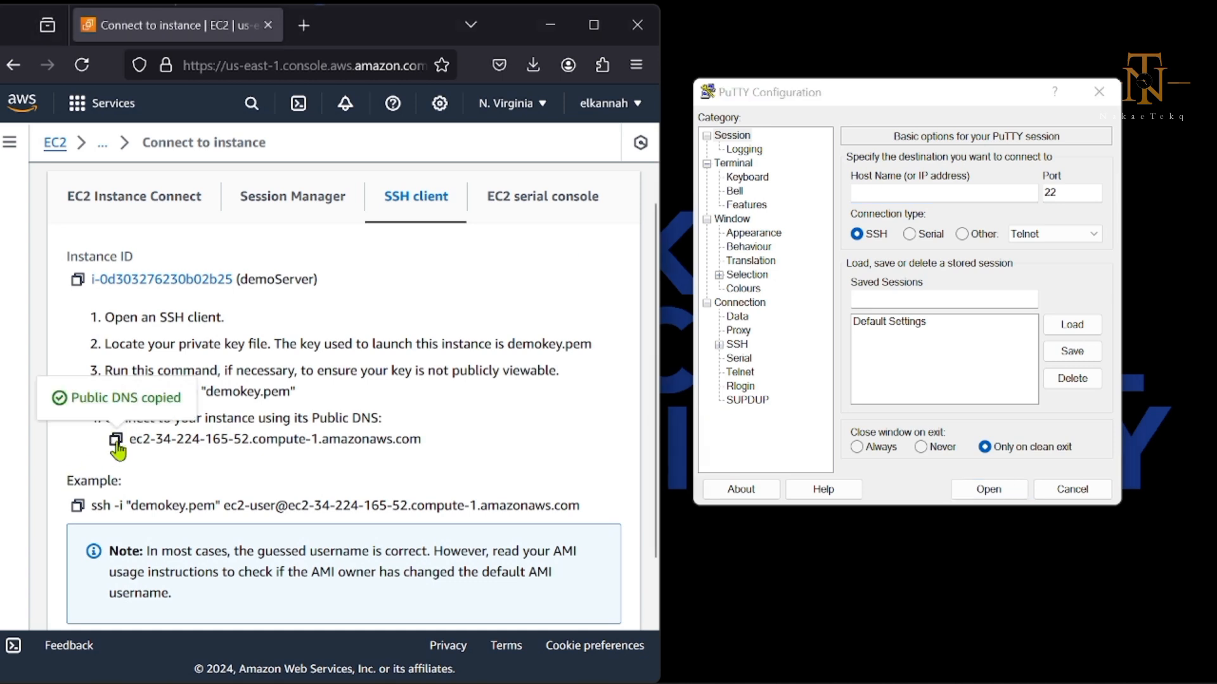
{"action": "mouse_move", "coordinate": [423, 435]}
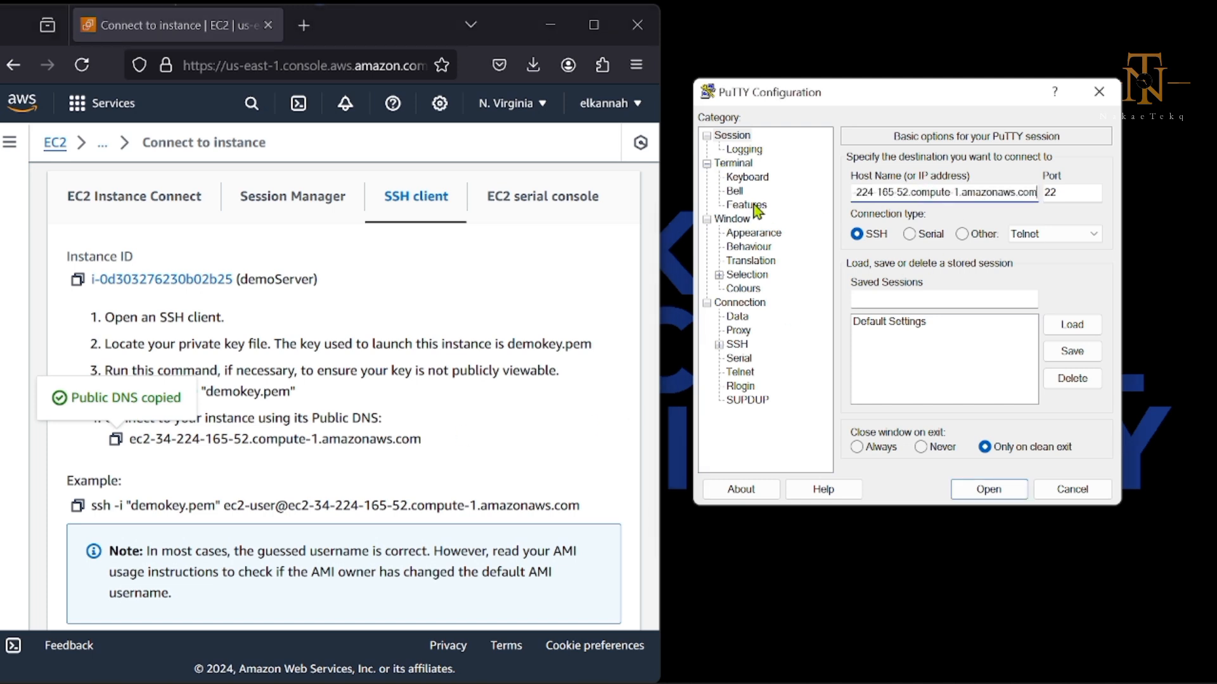
{"action": "mouse_move", "coordinate": [725, 320]}
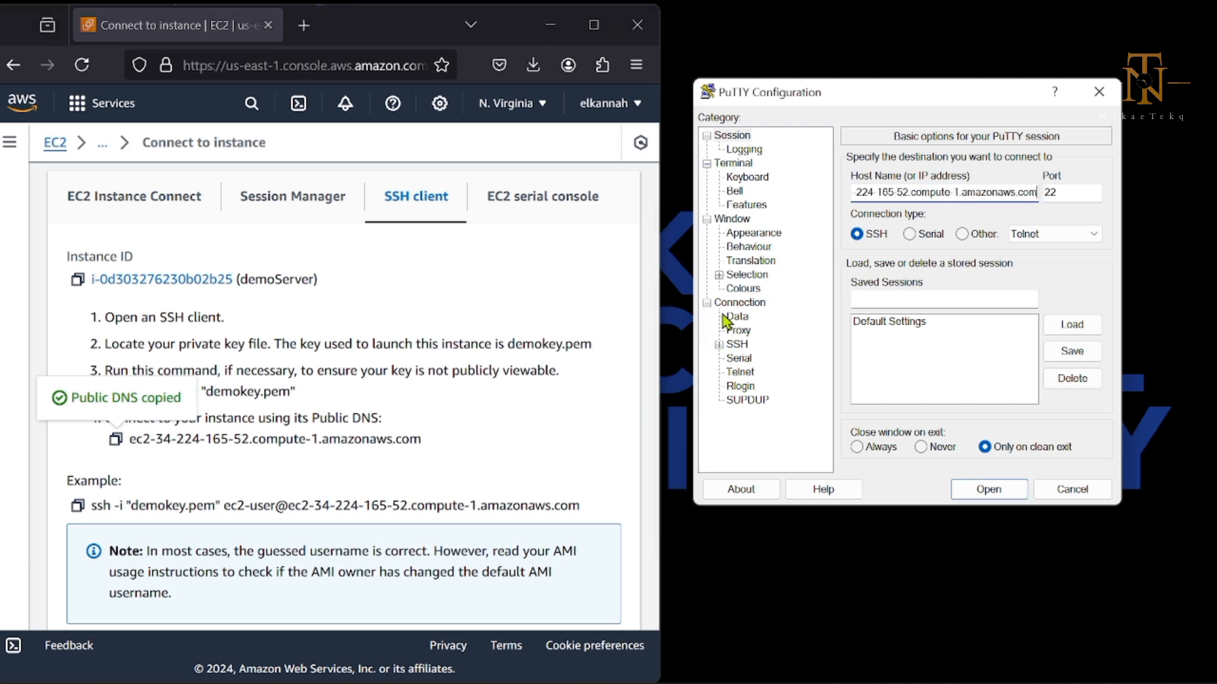
{"action": "left_click", "coordinate": [736, 315]}
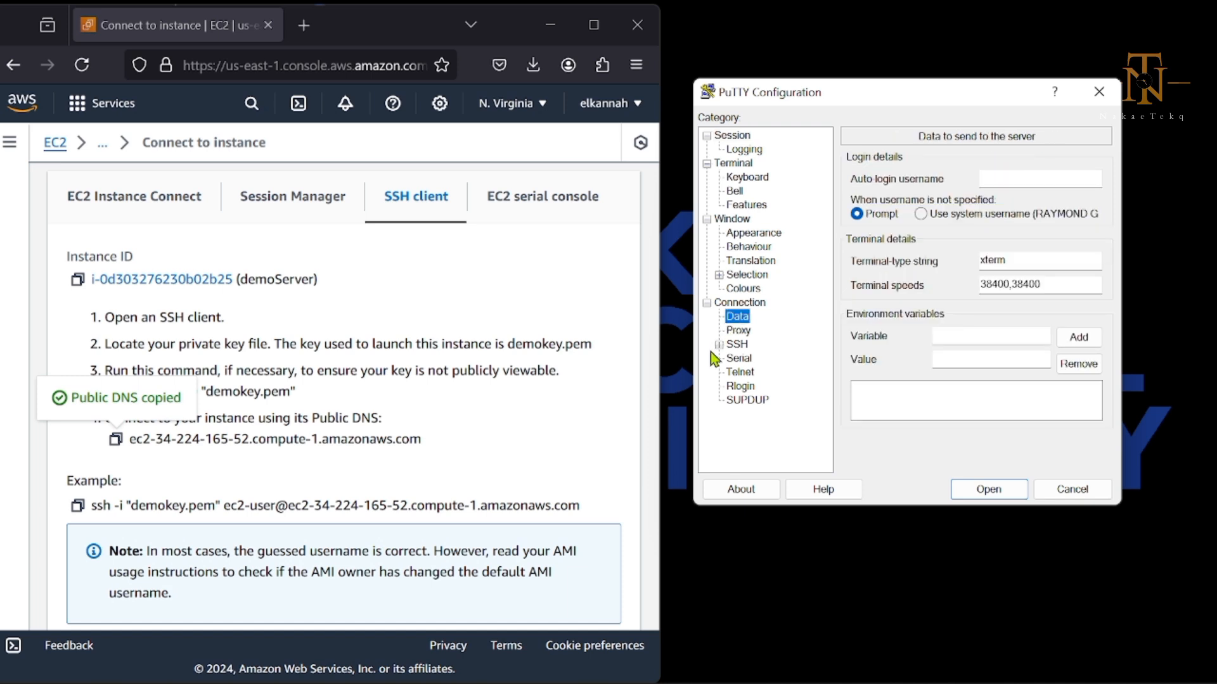
{"action": "left_click", "coordinate": [740, 301]}
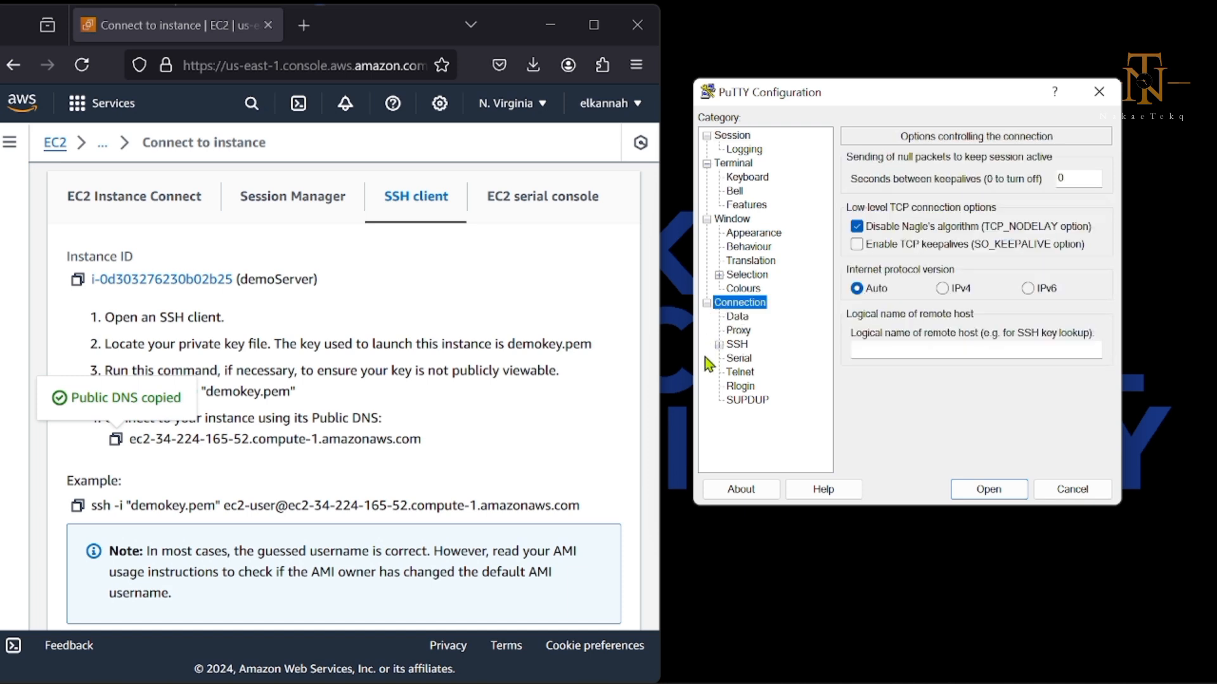
{"action": "left_click", "coordinate": [737, 317]}
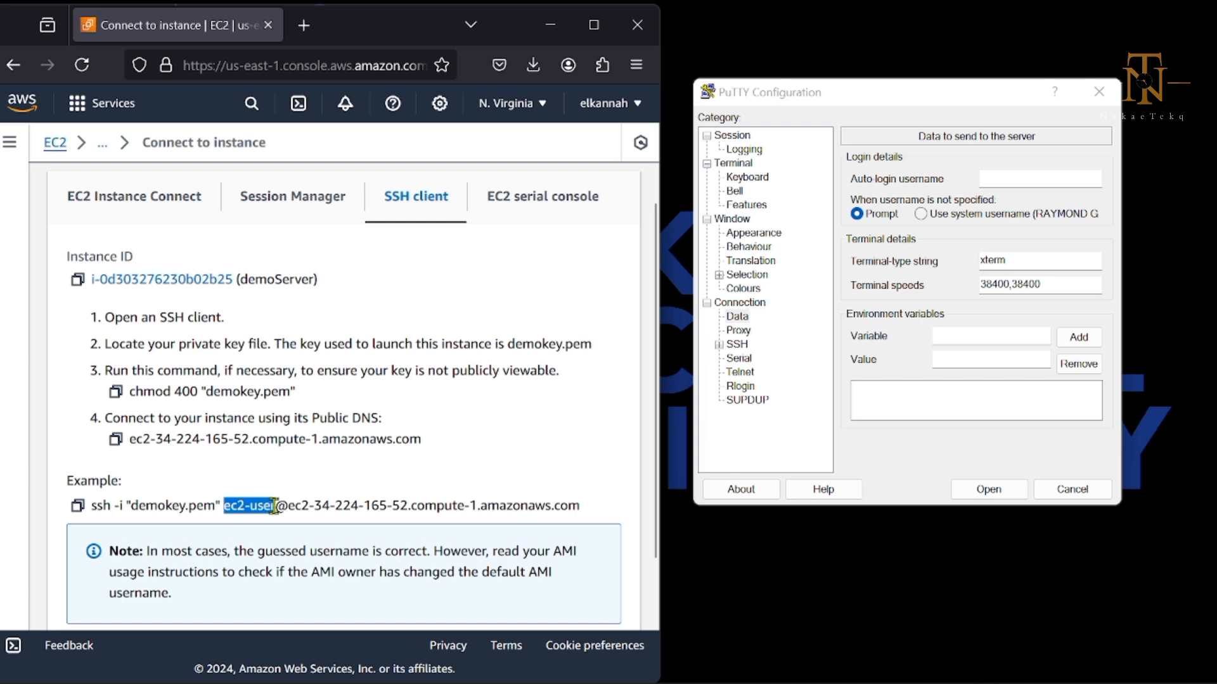
{"action": "left_click", "coordinate": [1040, 179]}
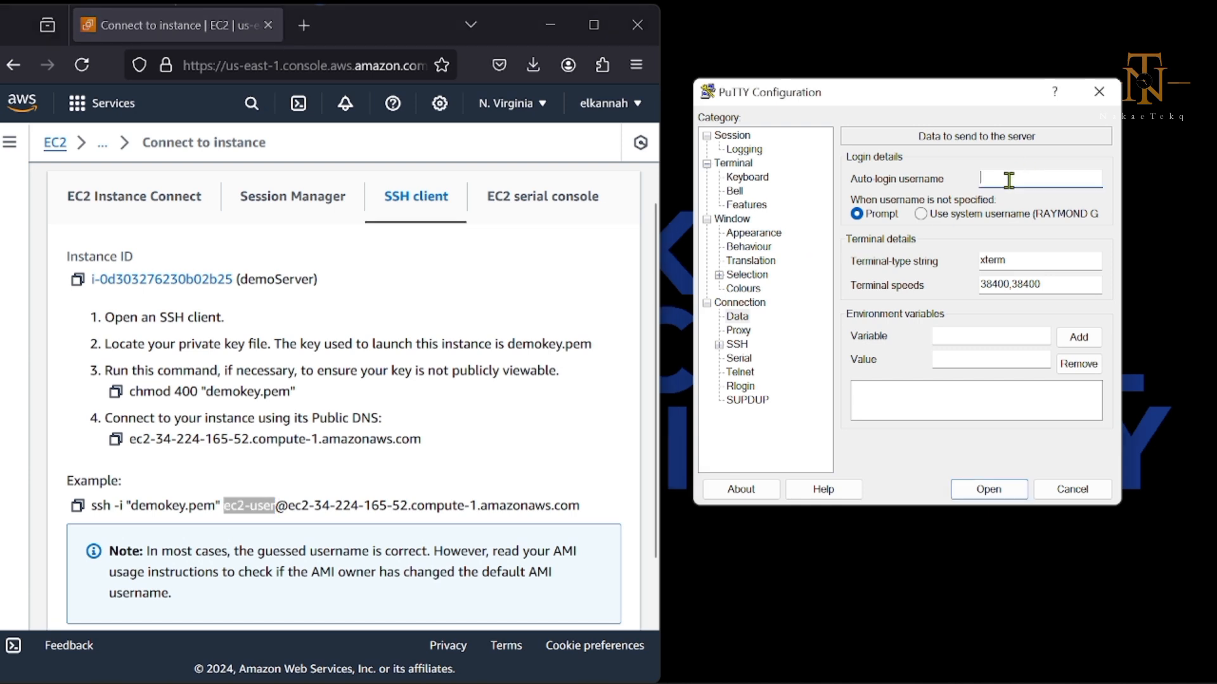
{"action": "type", "text": "ec2-user"}
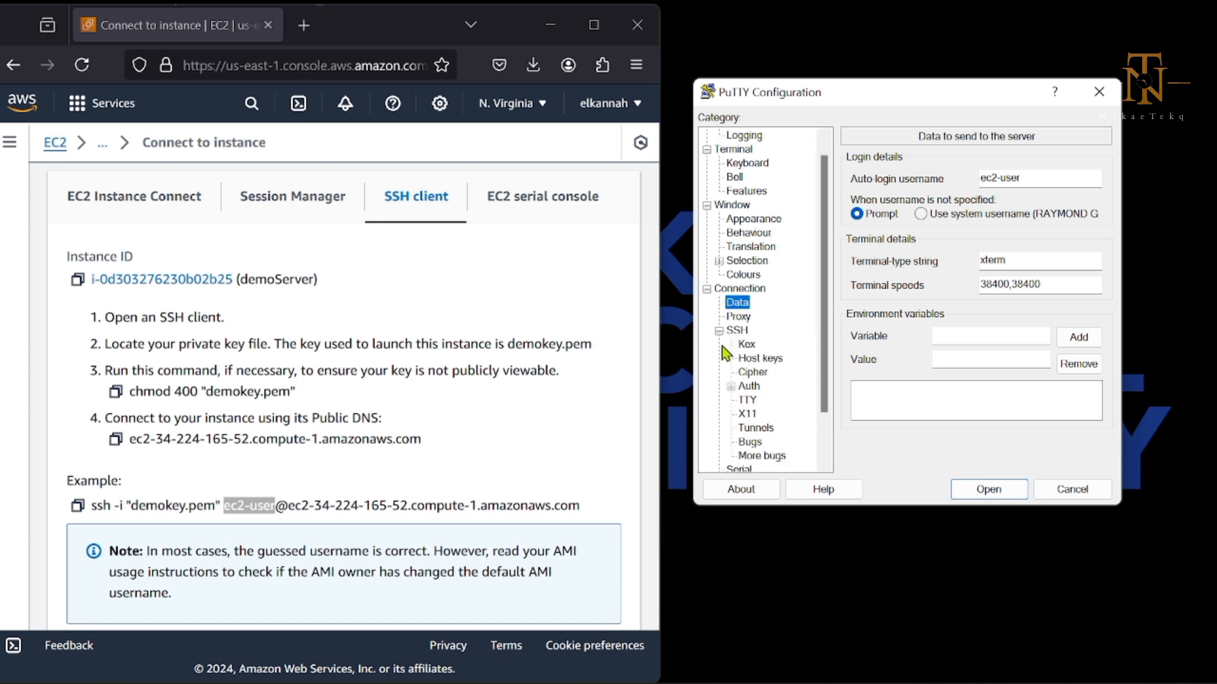
{"action": "mouse_move", "coordinate": [733, 397]}
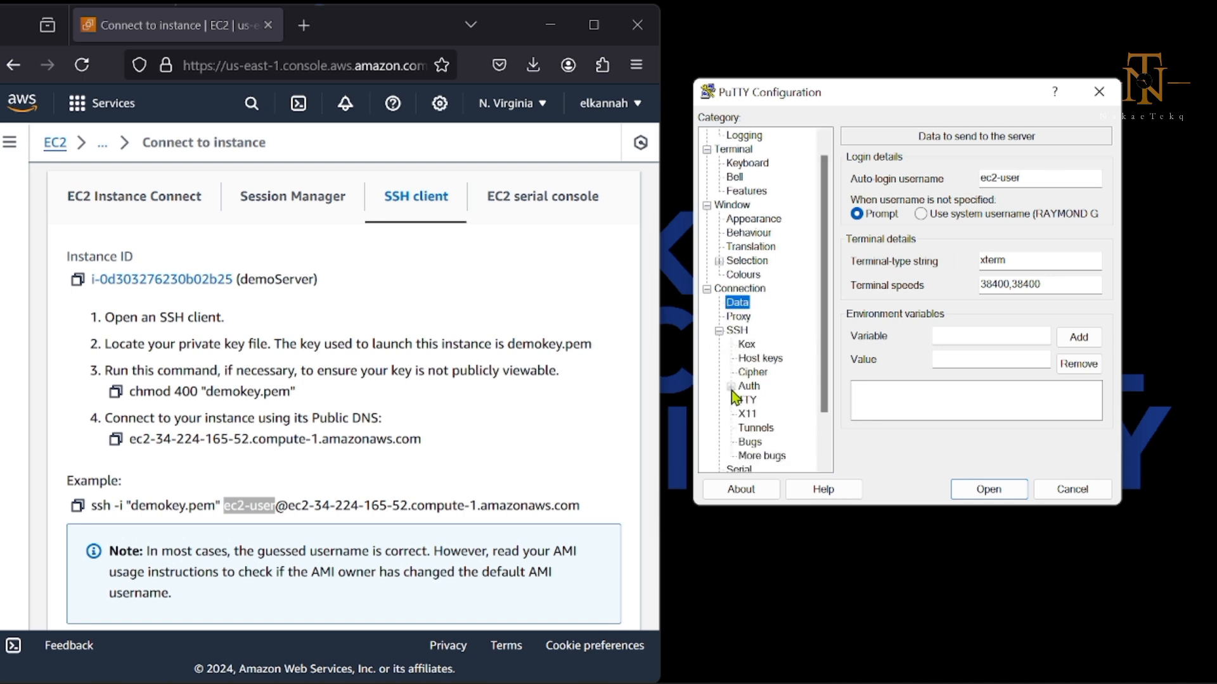
Set demokey.ppk from Downloads as PuTTY's private key and connect to demoServer
{"action": "left_click", "coordinate": [747, 386]}
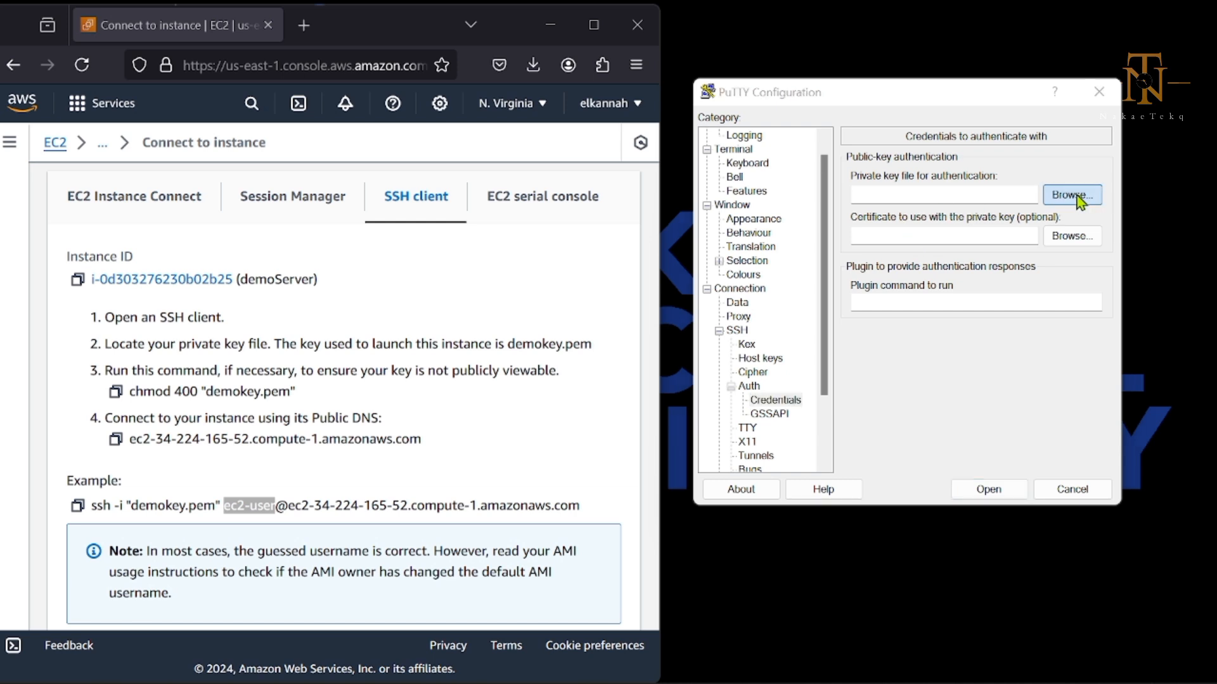
{"action": "left_click", "coordinate": [1071, 194]}
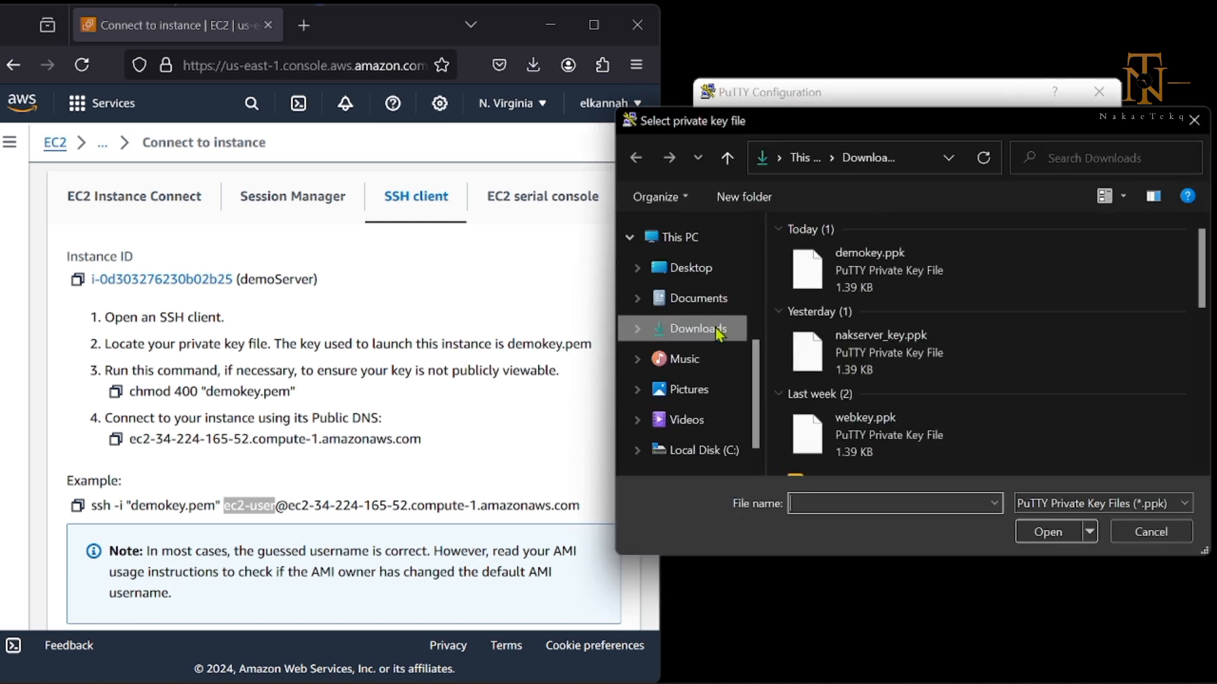
{"action": "left_click", "coordinate": [869, 270]}
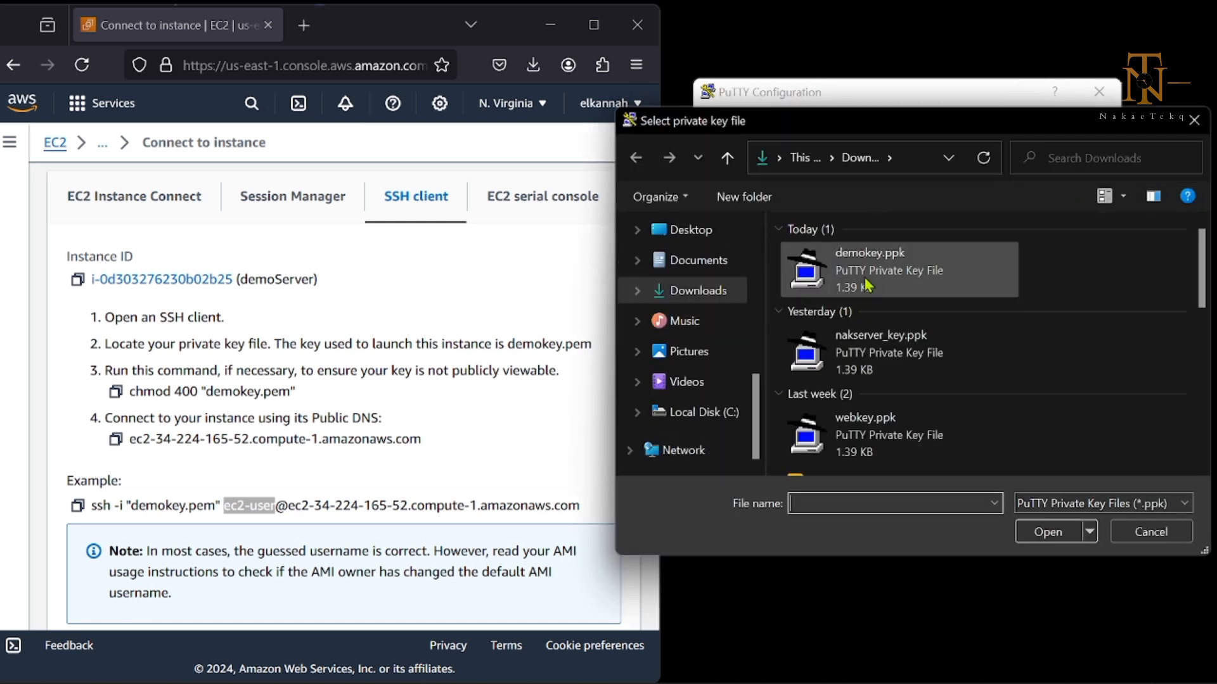
{"action": "left_click", "coordinate": [868, 269]}
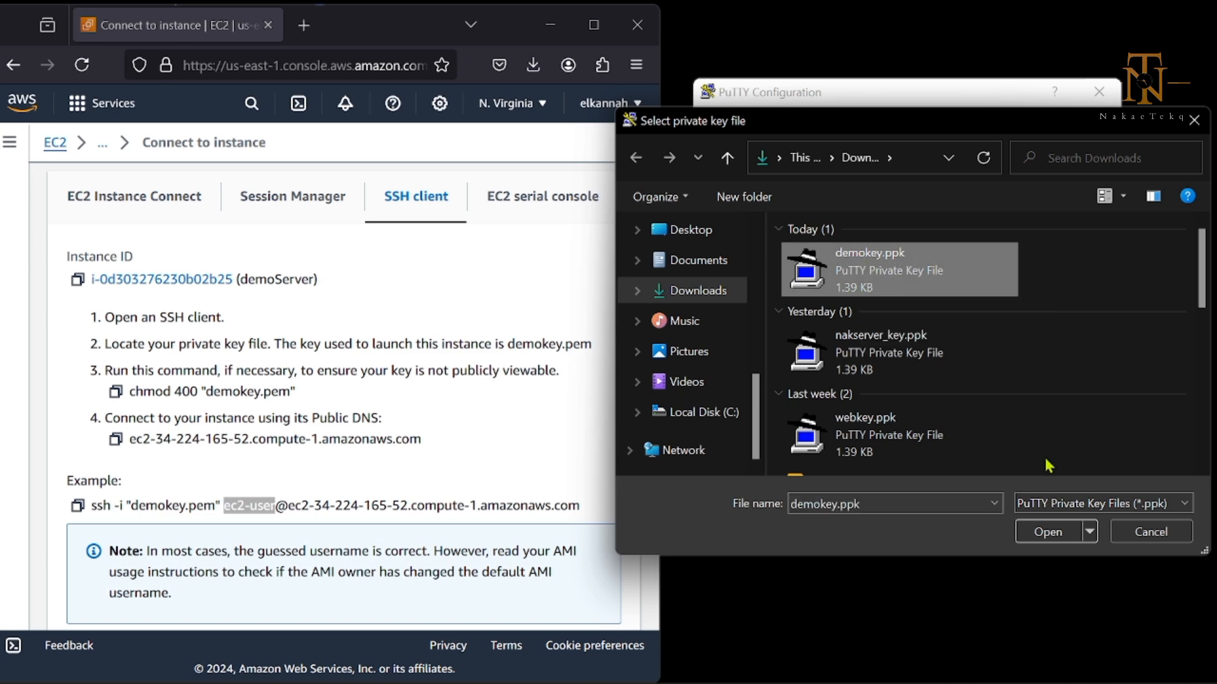
{"action": "left_click", "coordinate": [1047, 532]}
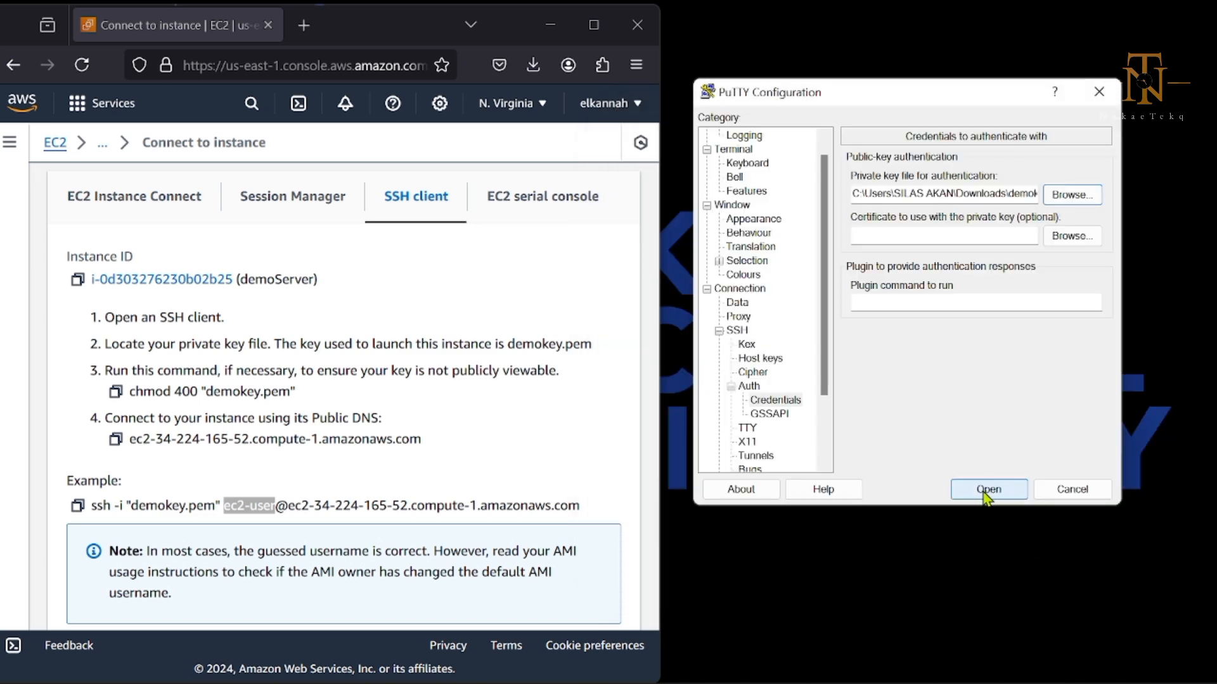
{"action": "left_click", "coordinate": [988, 489]}
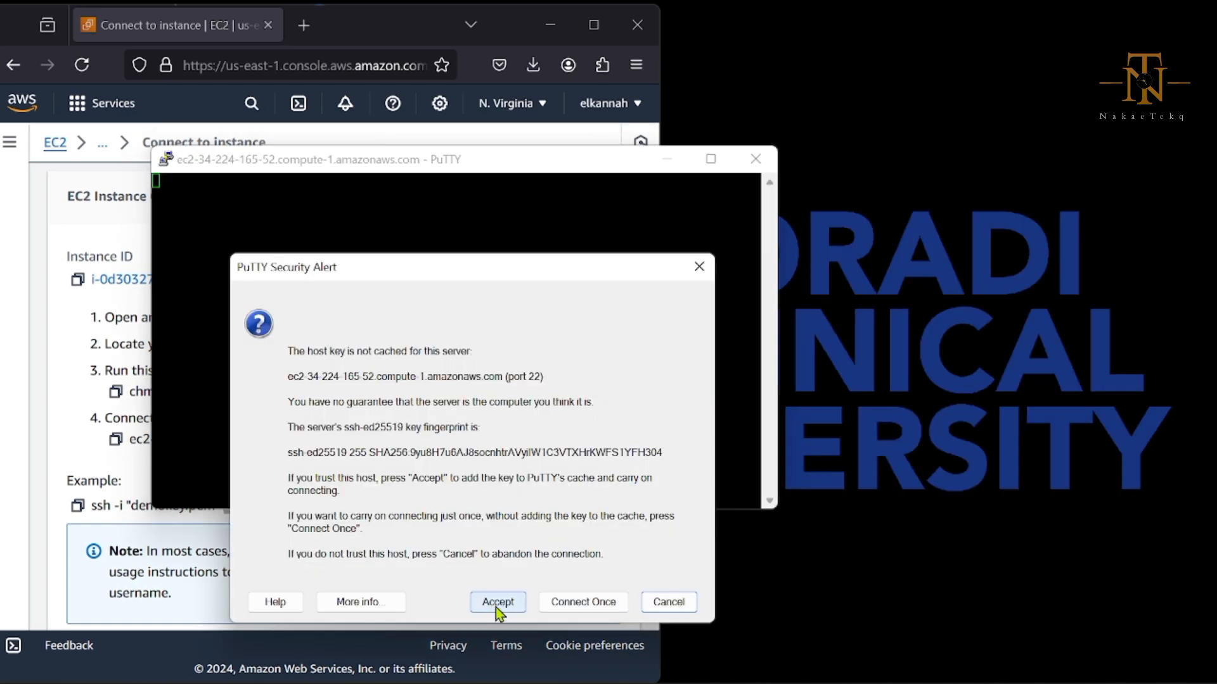
Accept the host key, then run pwd, cd .. and ls to list /home
{"action": "left_click", "coordinate": [498, 602]}
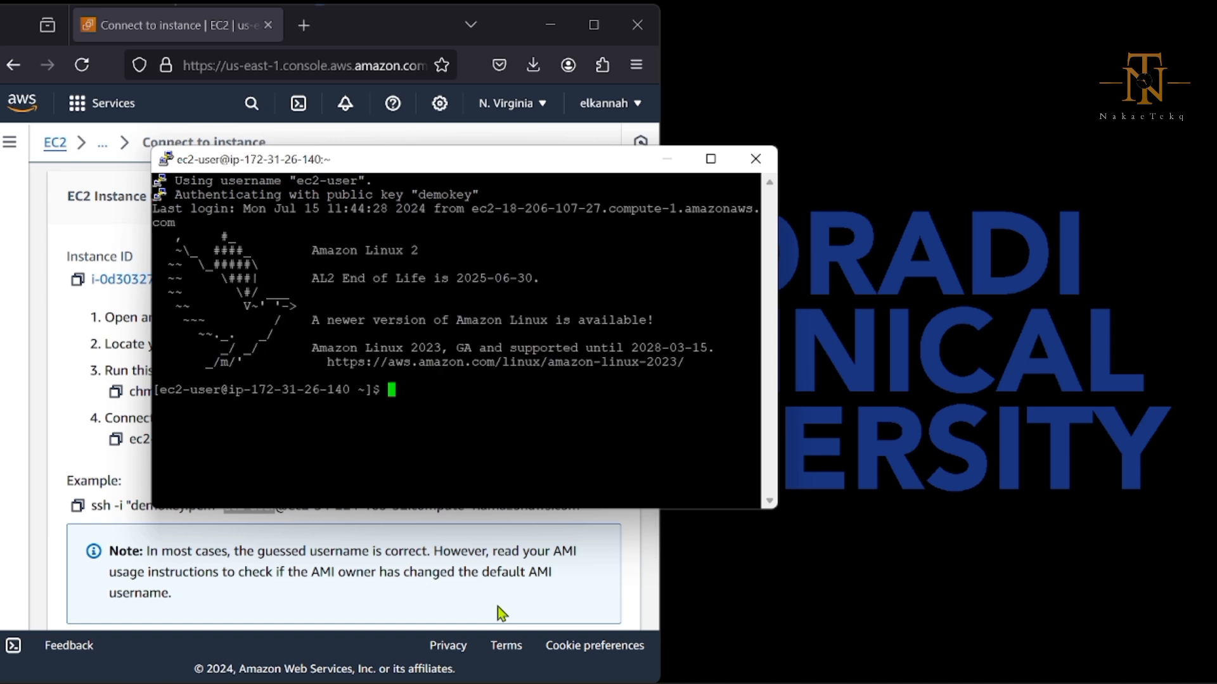
{"action": "mouse_move", "coordinate": [505, 171]}
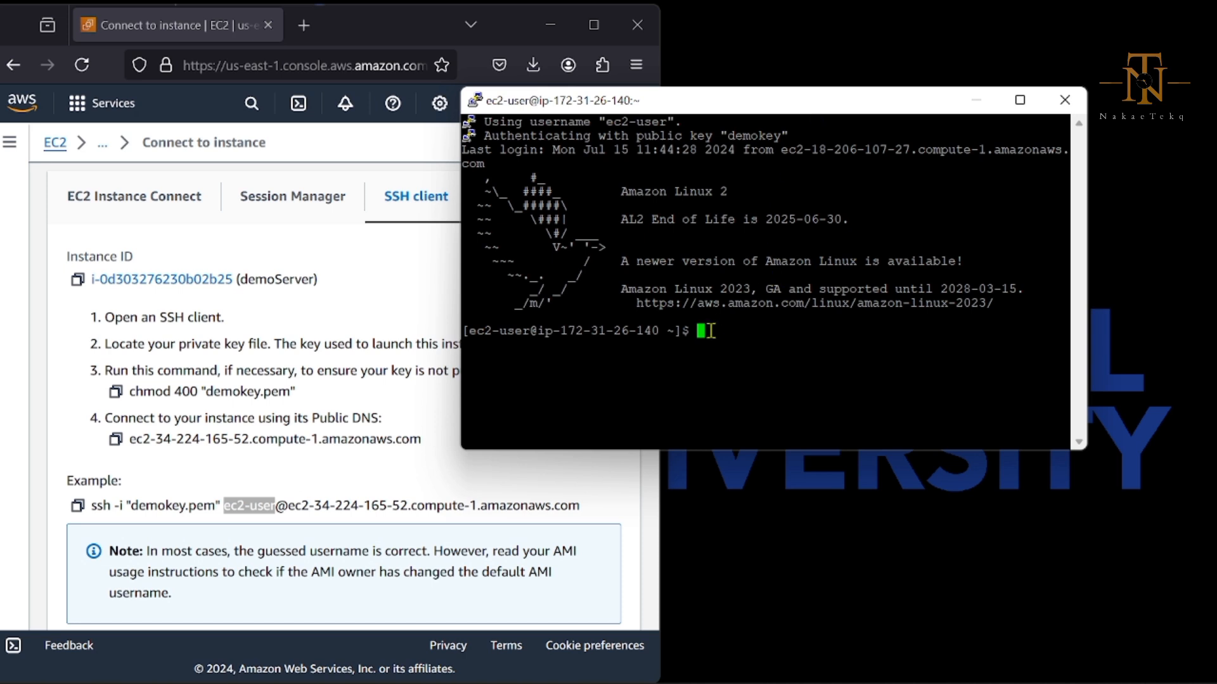
{"action": "type", "text": "pwd"}
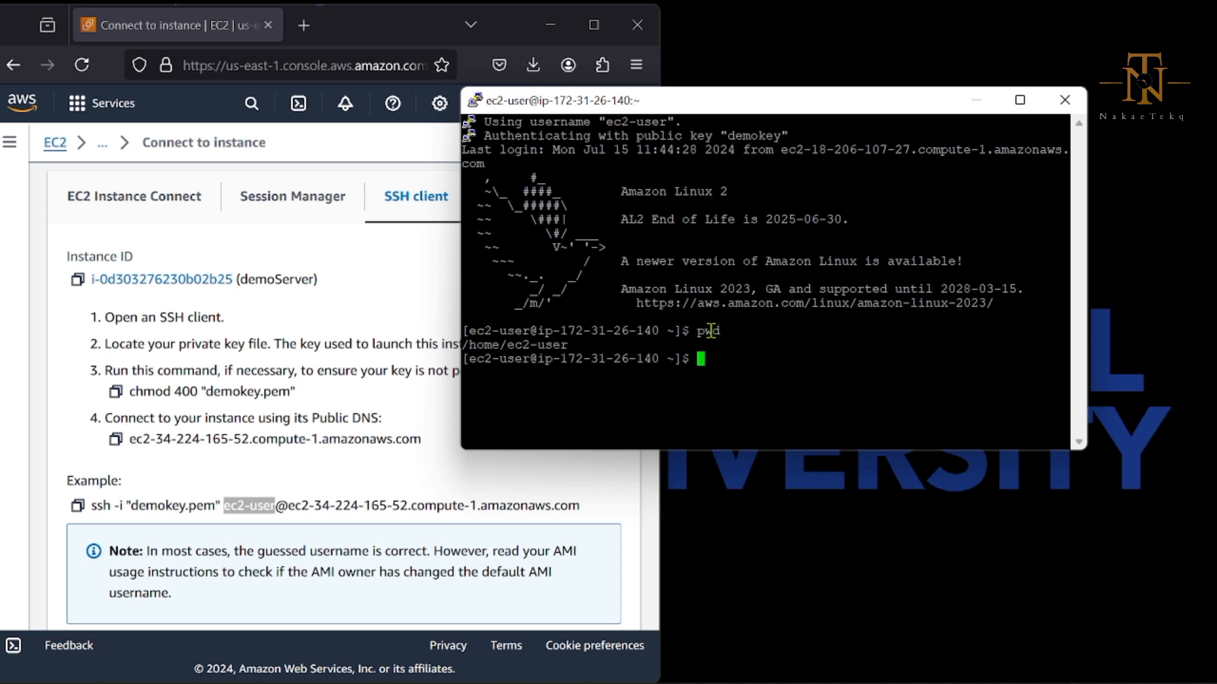
{"action": "type", "text": "cd .."}
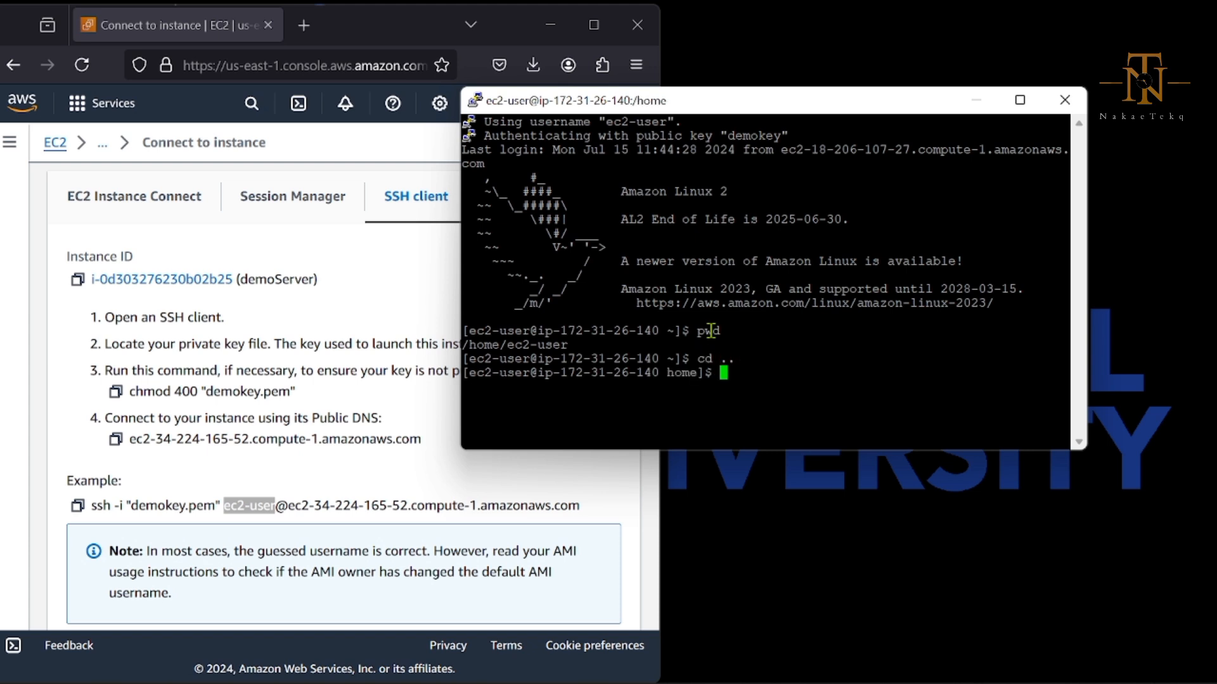
{"action": "type", "text": "ls"}
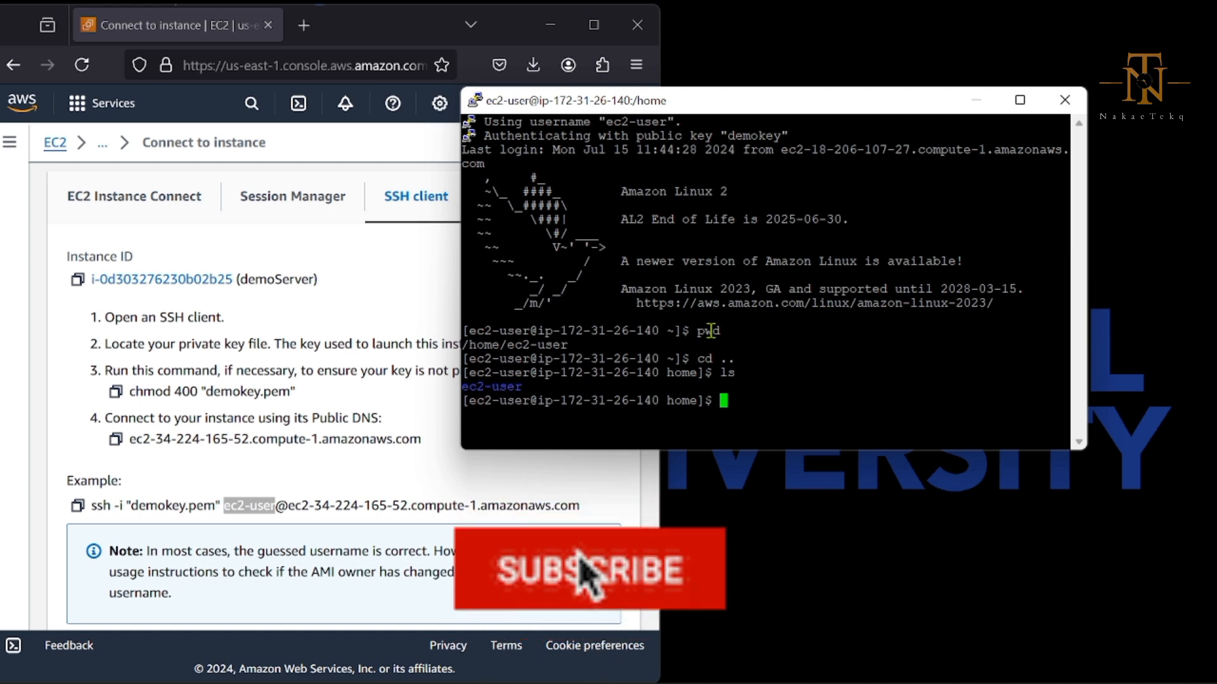
Close the PuTTY window and confirm ending the demoServer SSH session
{"action": "left_click", "coordinate": [590, 568]}
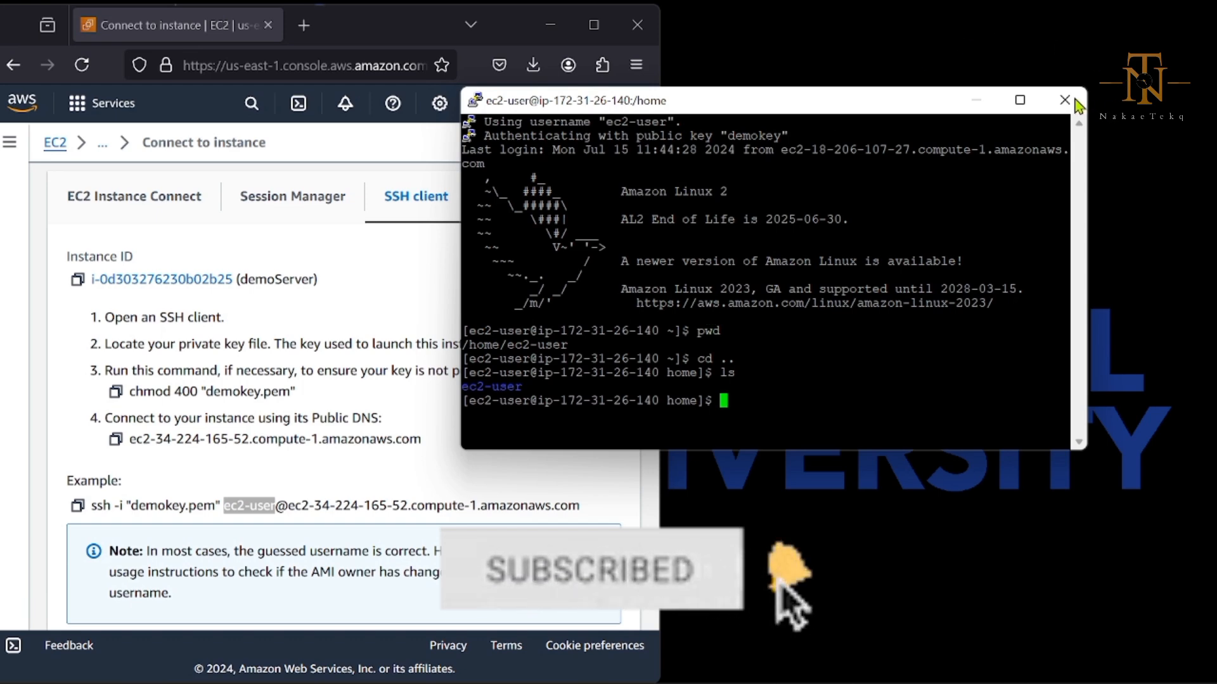
{"action": "left_click", "coordinate": [1064, 100]}
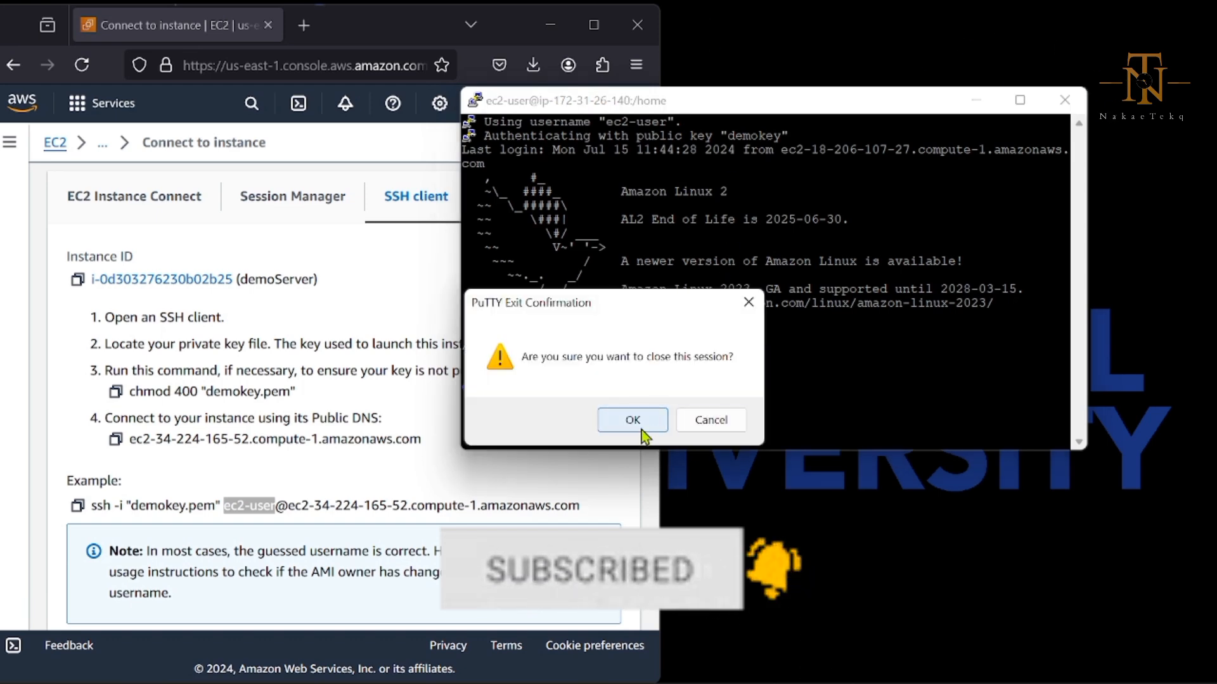
{"action": "left_click", "coordinate": [632, 420]}
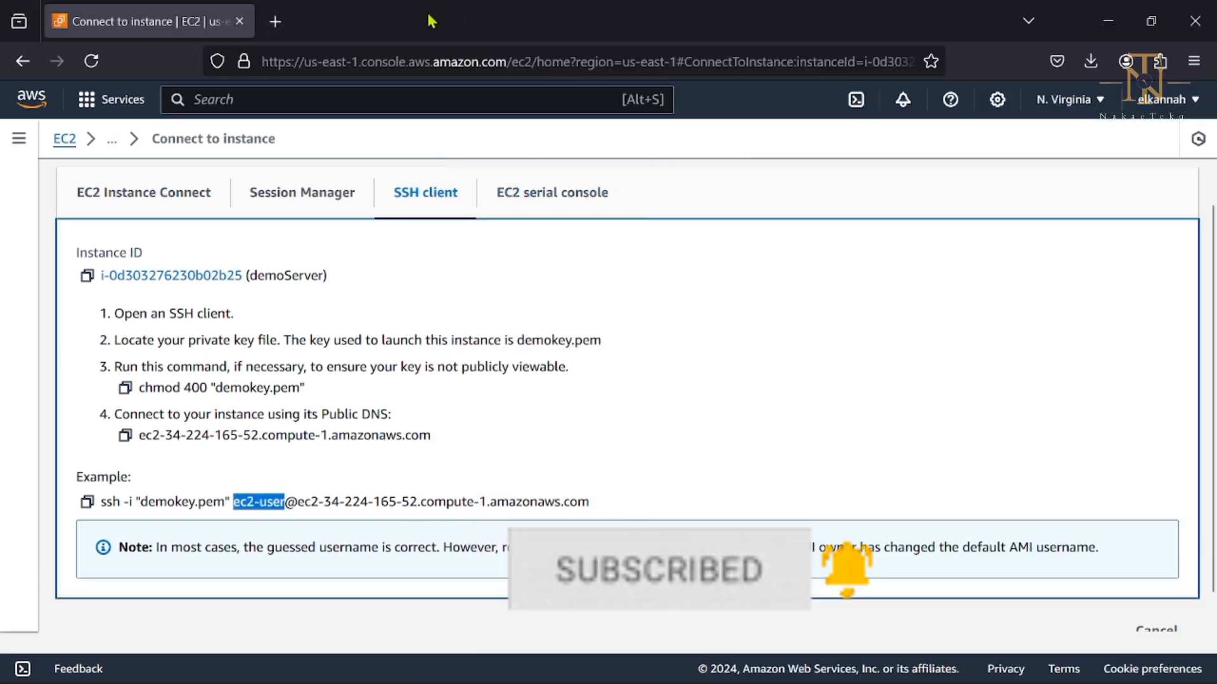